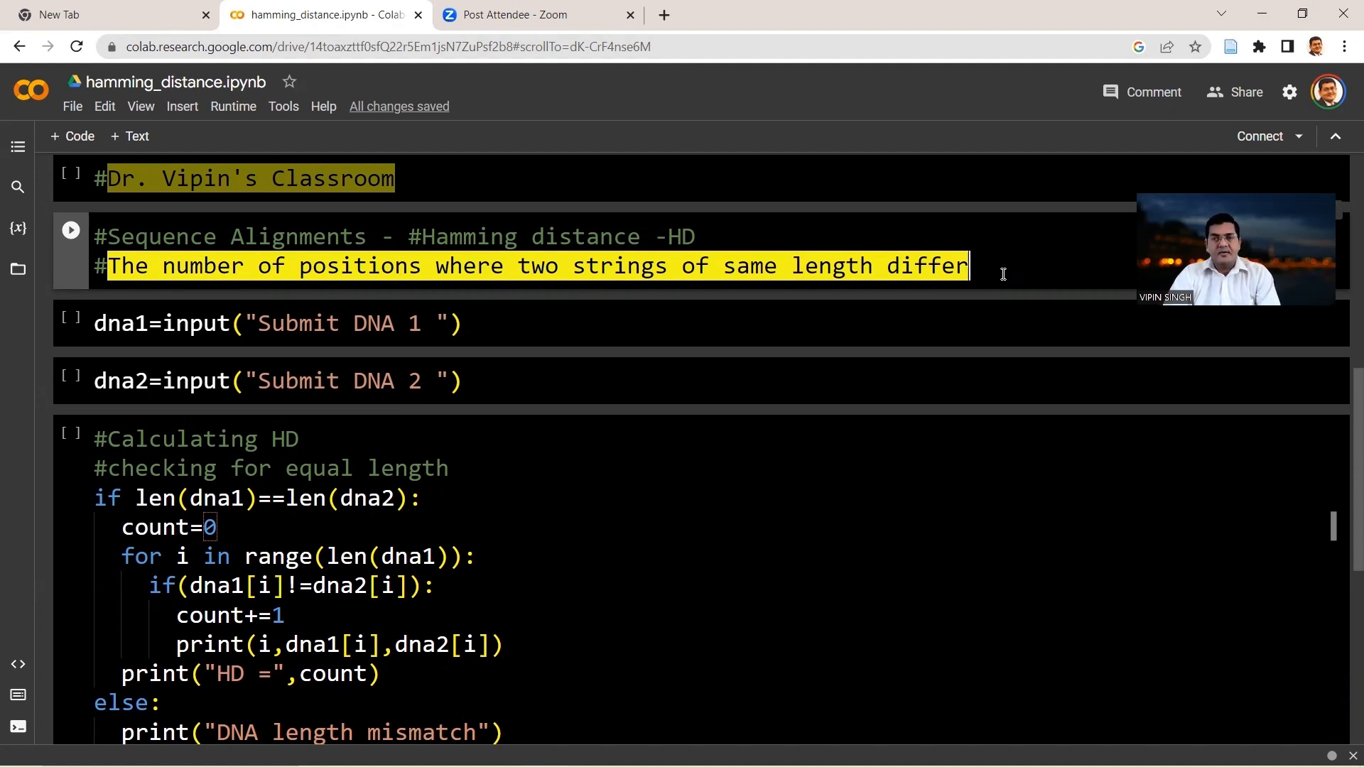
mouse_move(1070, 223)
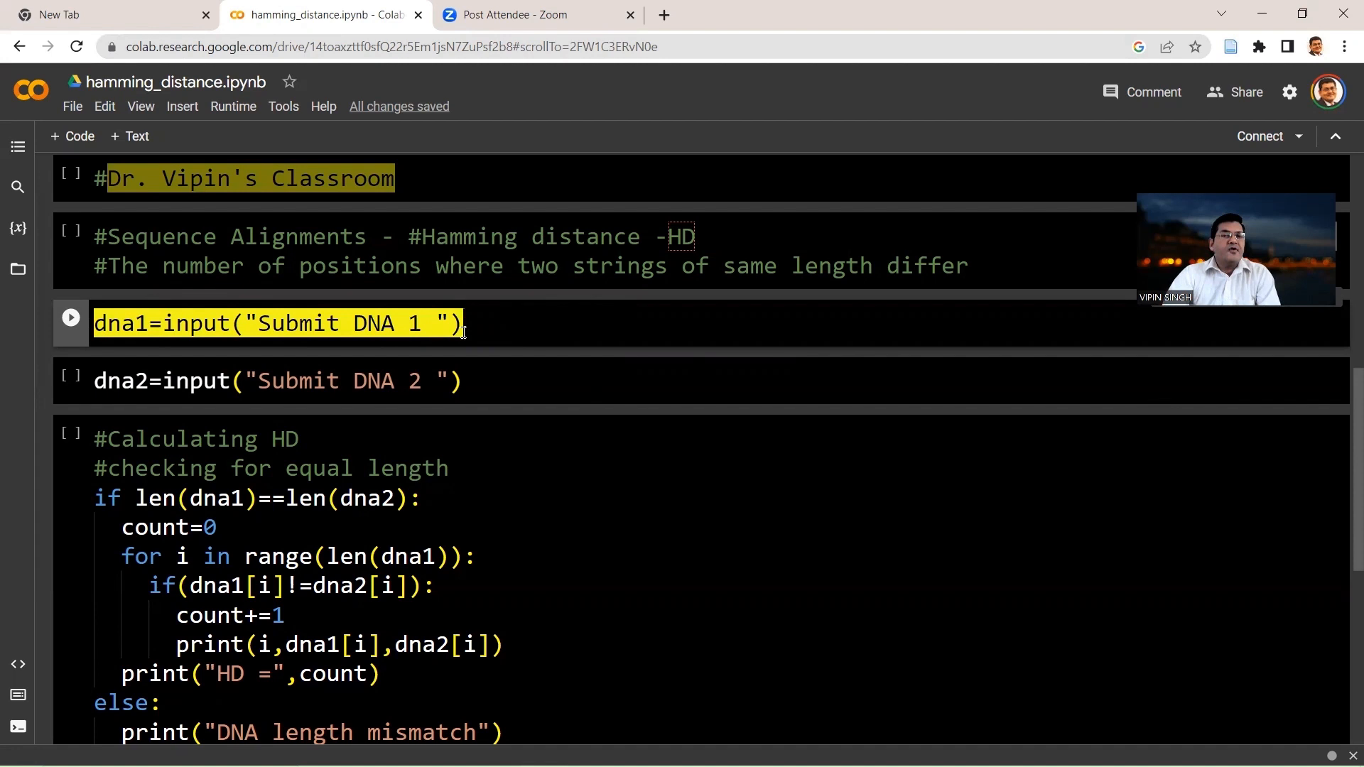
mouse_move(515, 333)
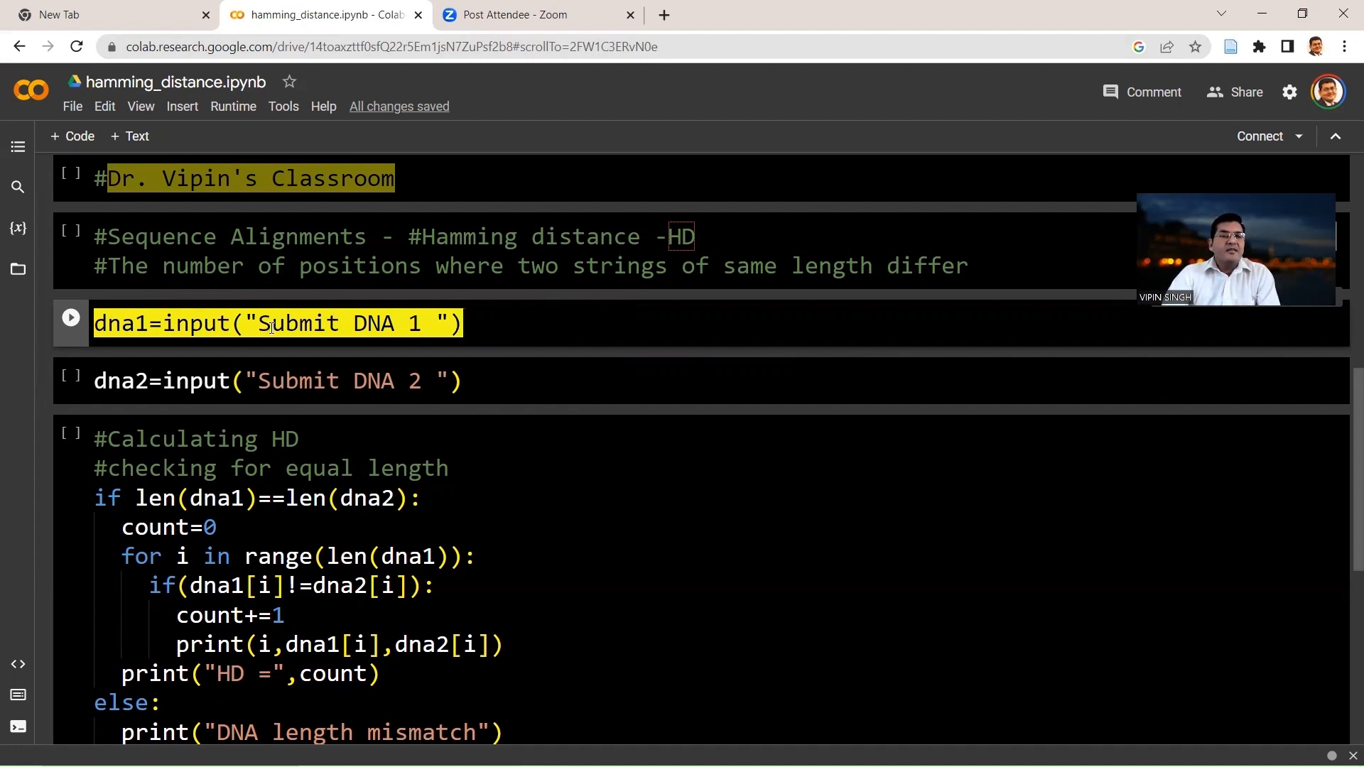
Run the DNA 1 input cell and enter the sequence AATTGGCC
left_click(270, 322)
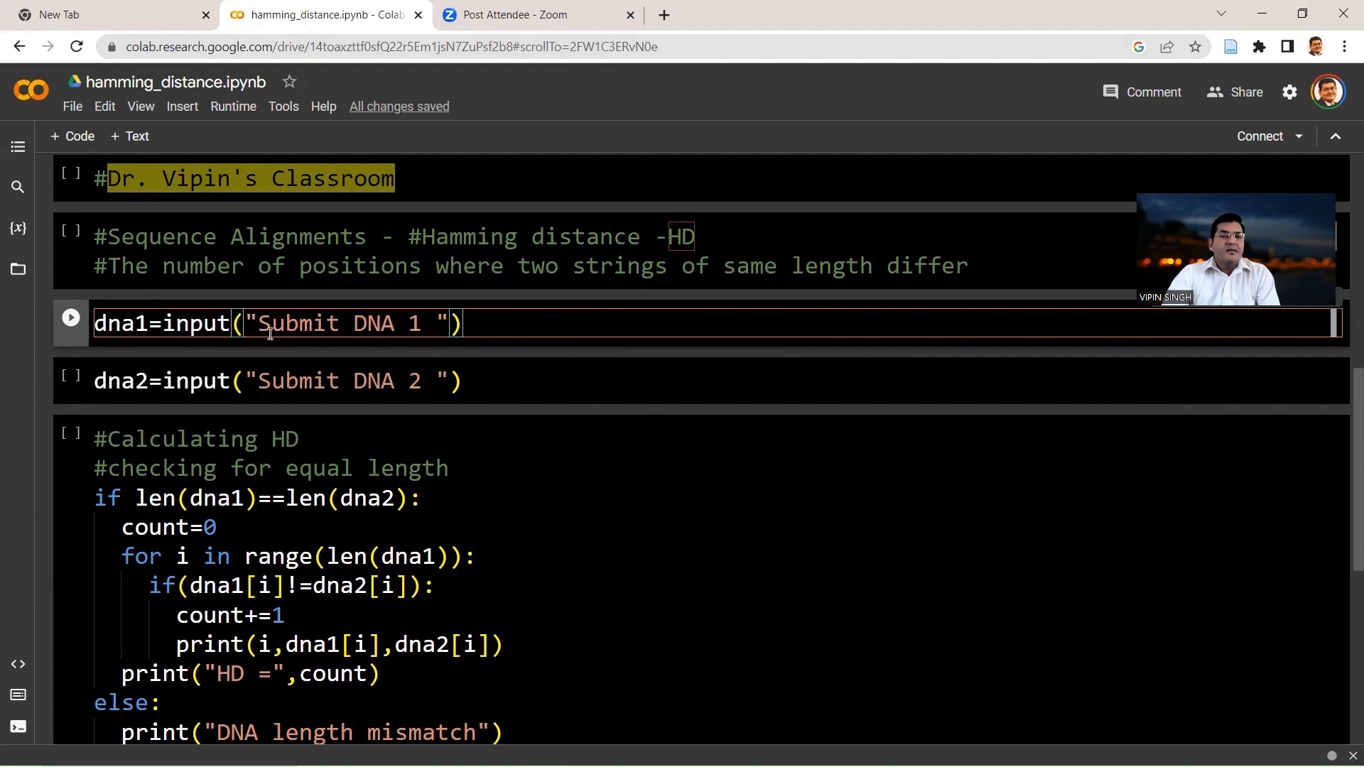
left_click(71, 317)
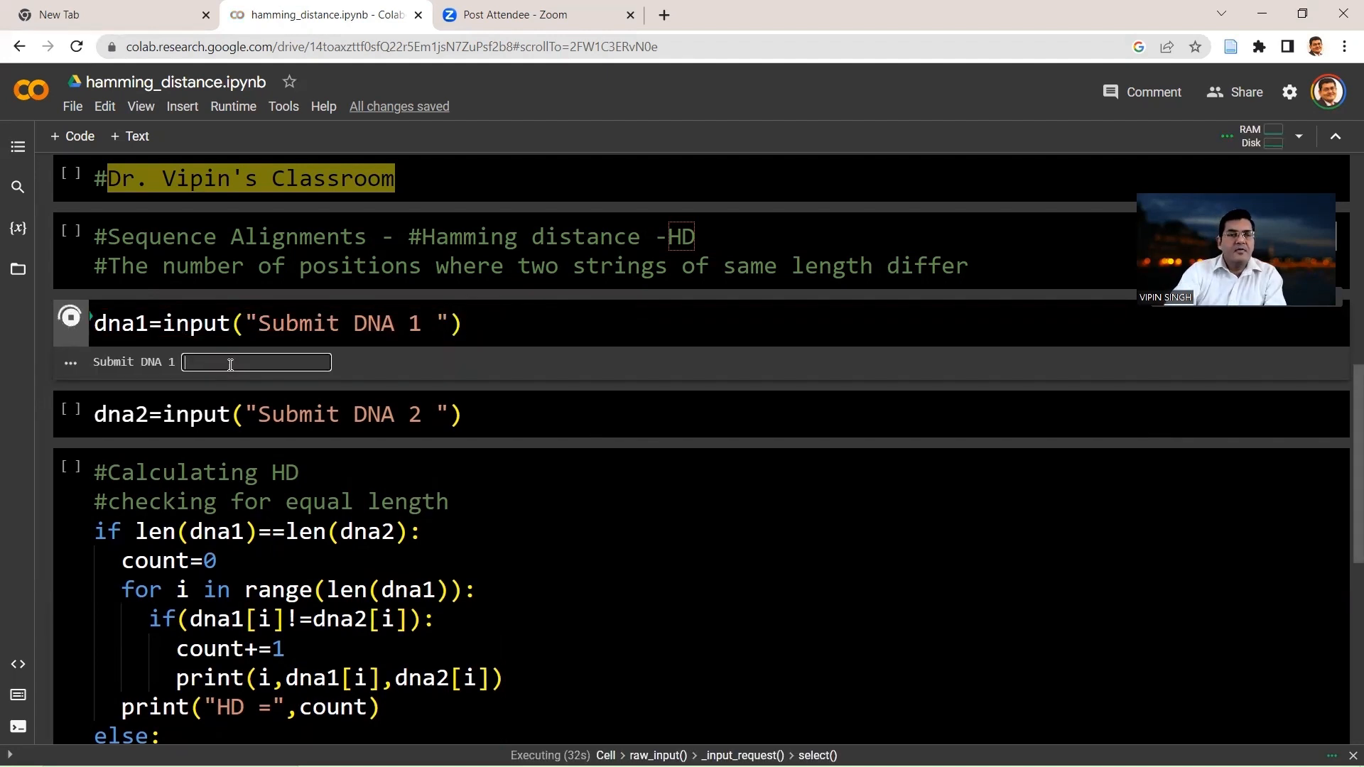
type("AAT")
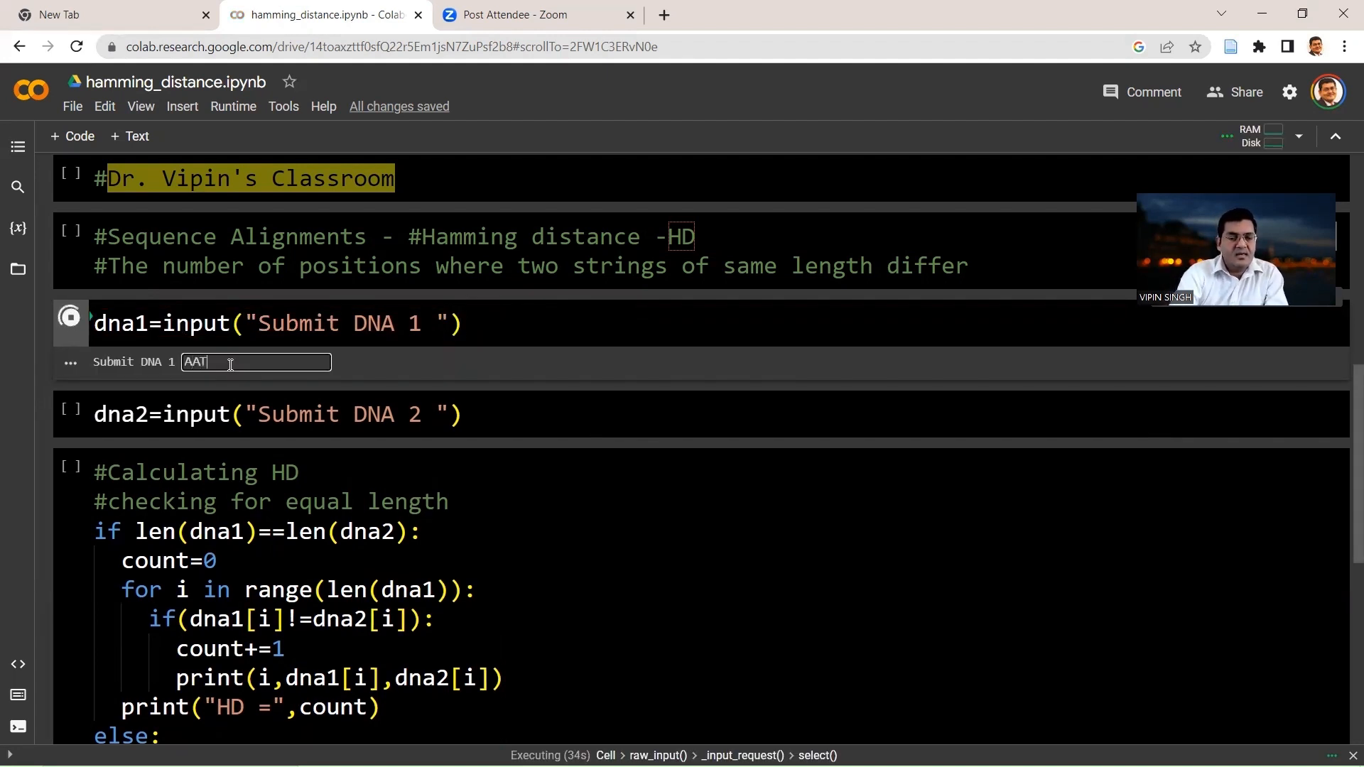
type("TGGCC")
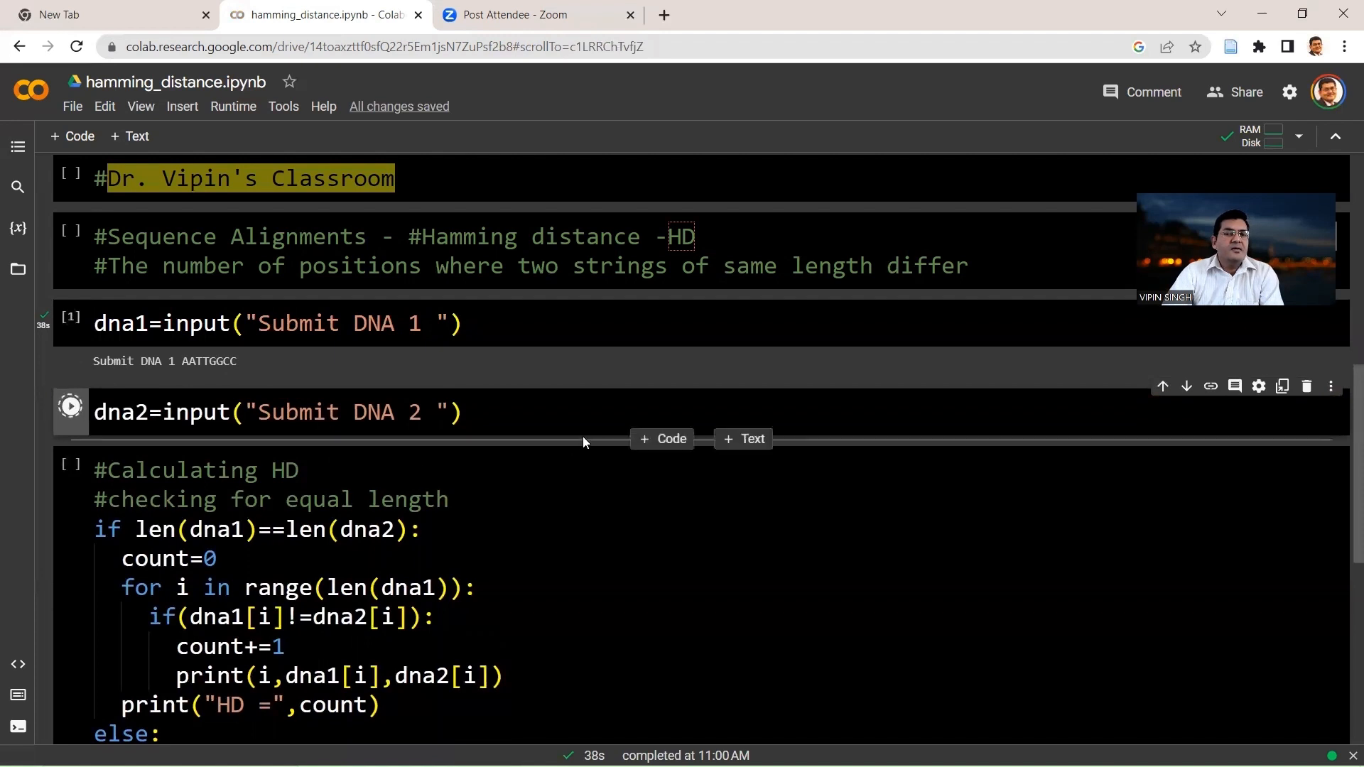
Enter AAGGTTCC as the second DNA sequence and submit it
type("AAGG")
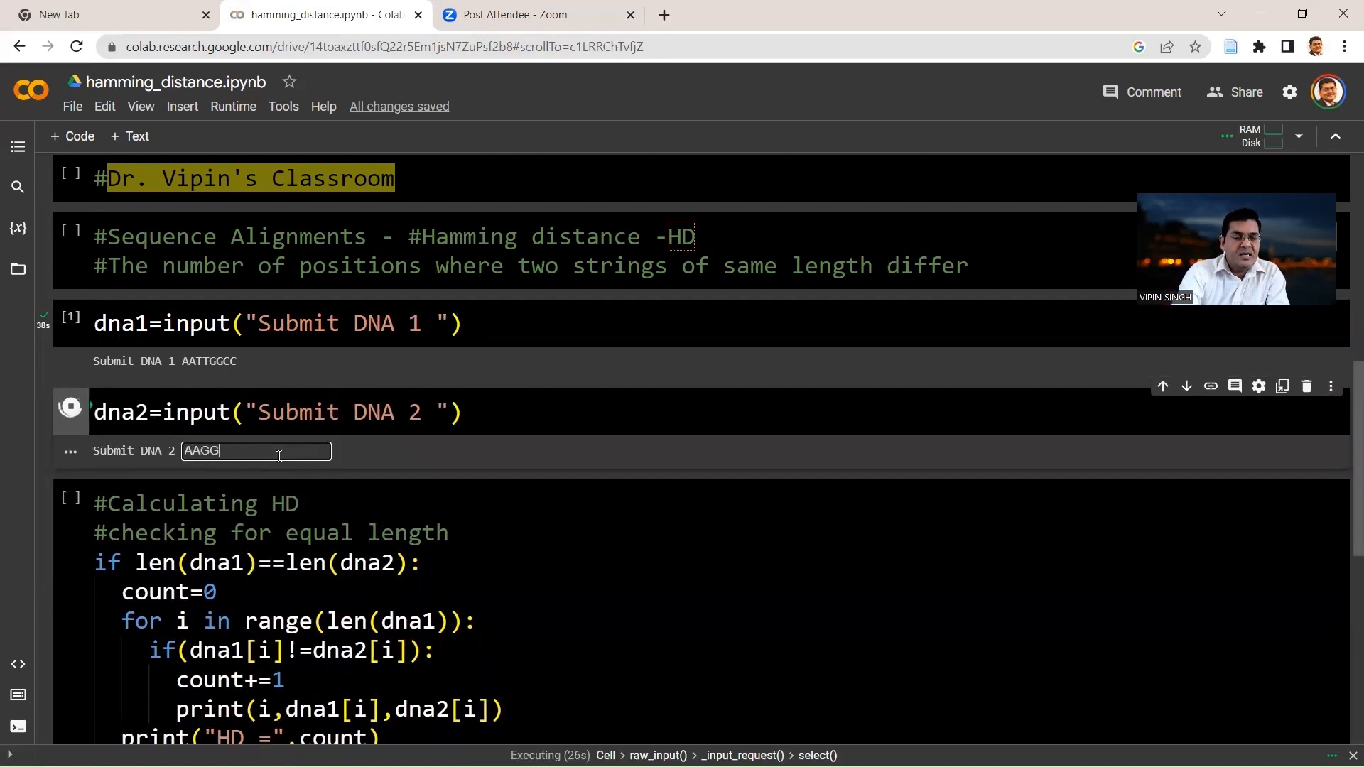
type("TTCC")
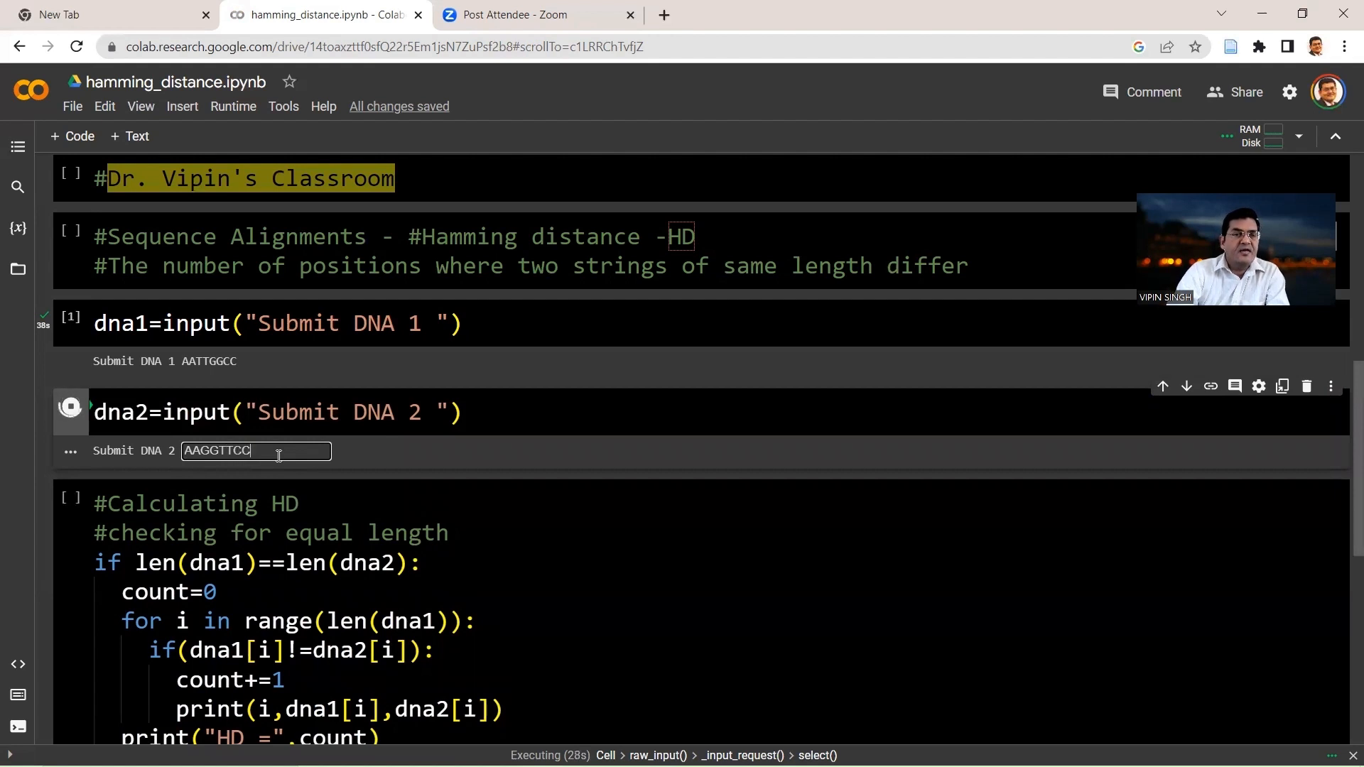
key("Return")
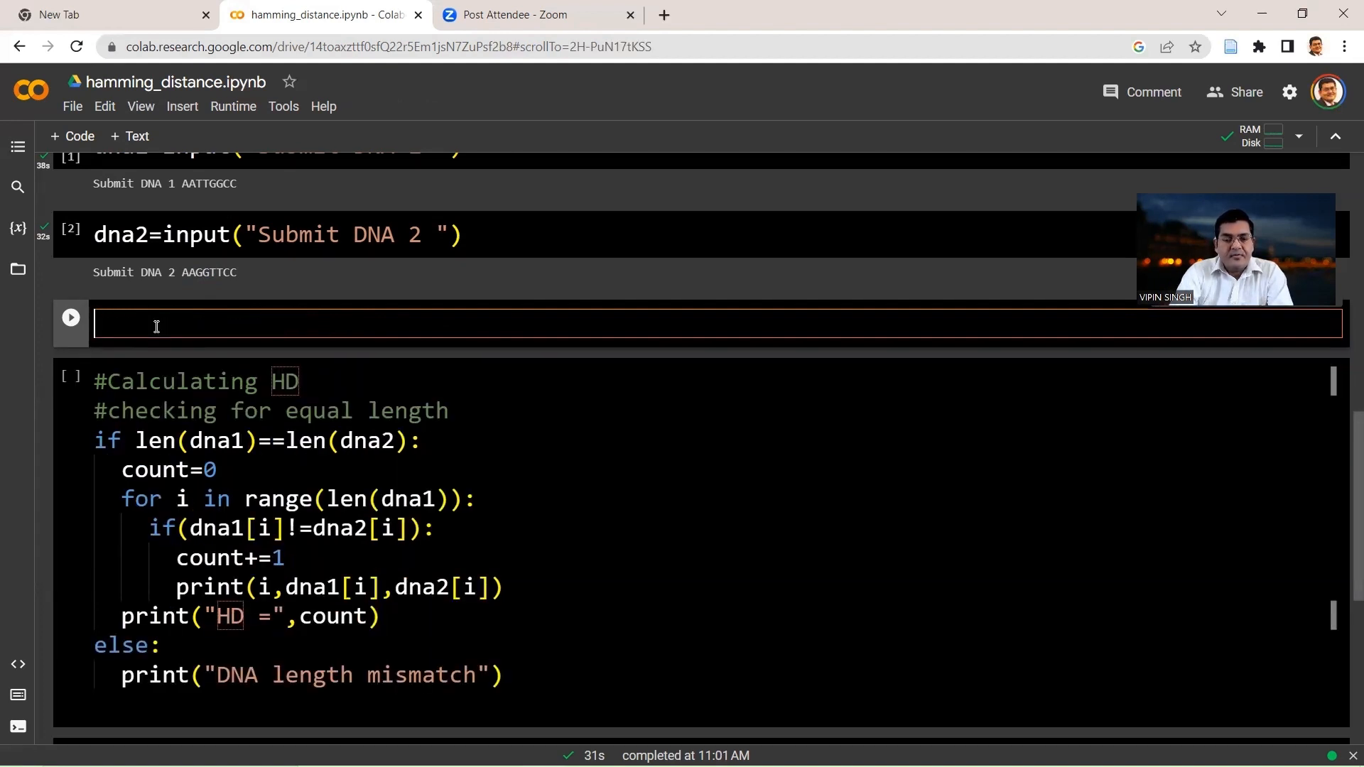
Write print(dna1) in a new cell and run it to show AATTGGCC
type("print")
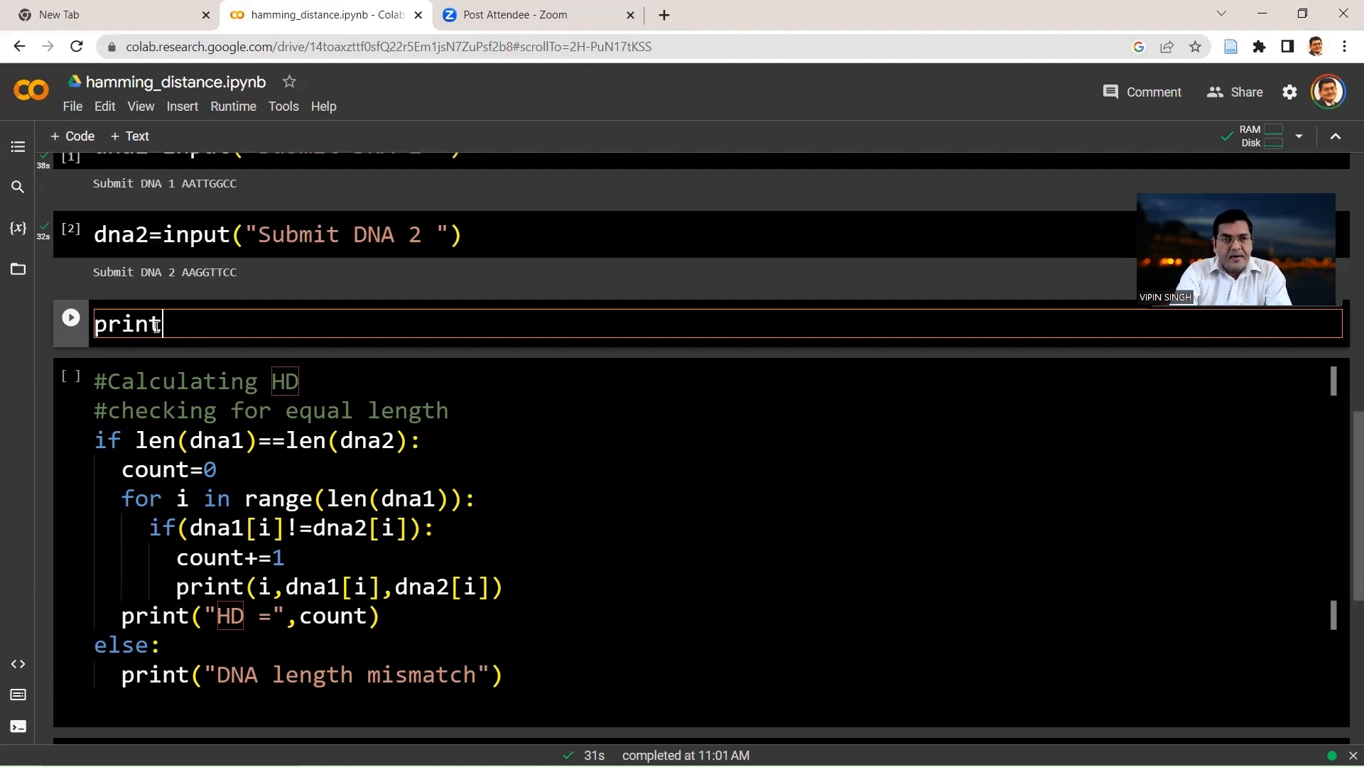
type("(dn")
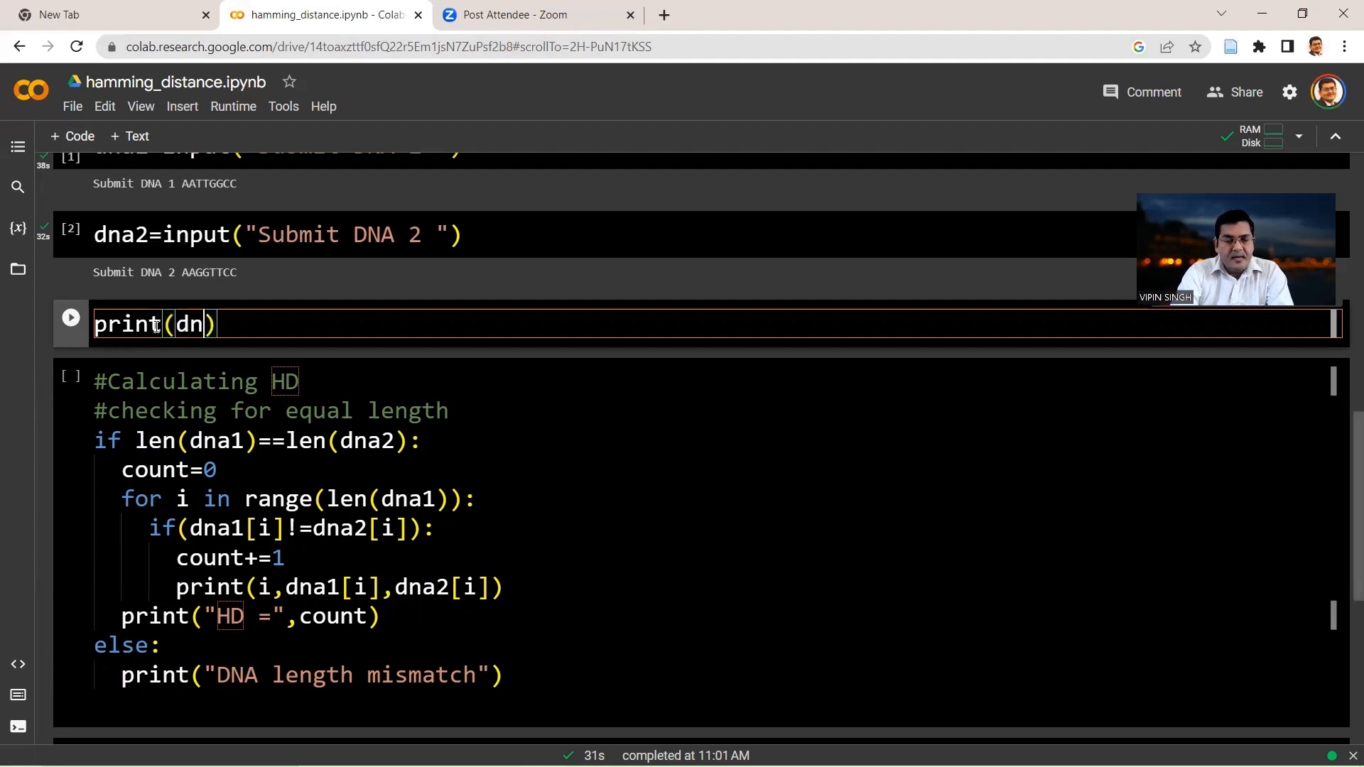
left_click(70, 317)
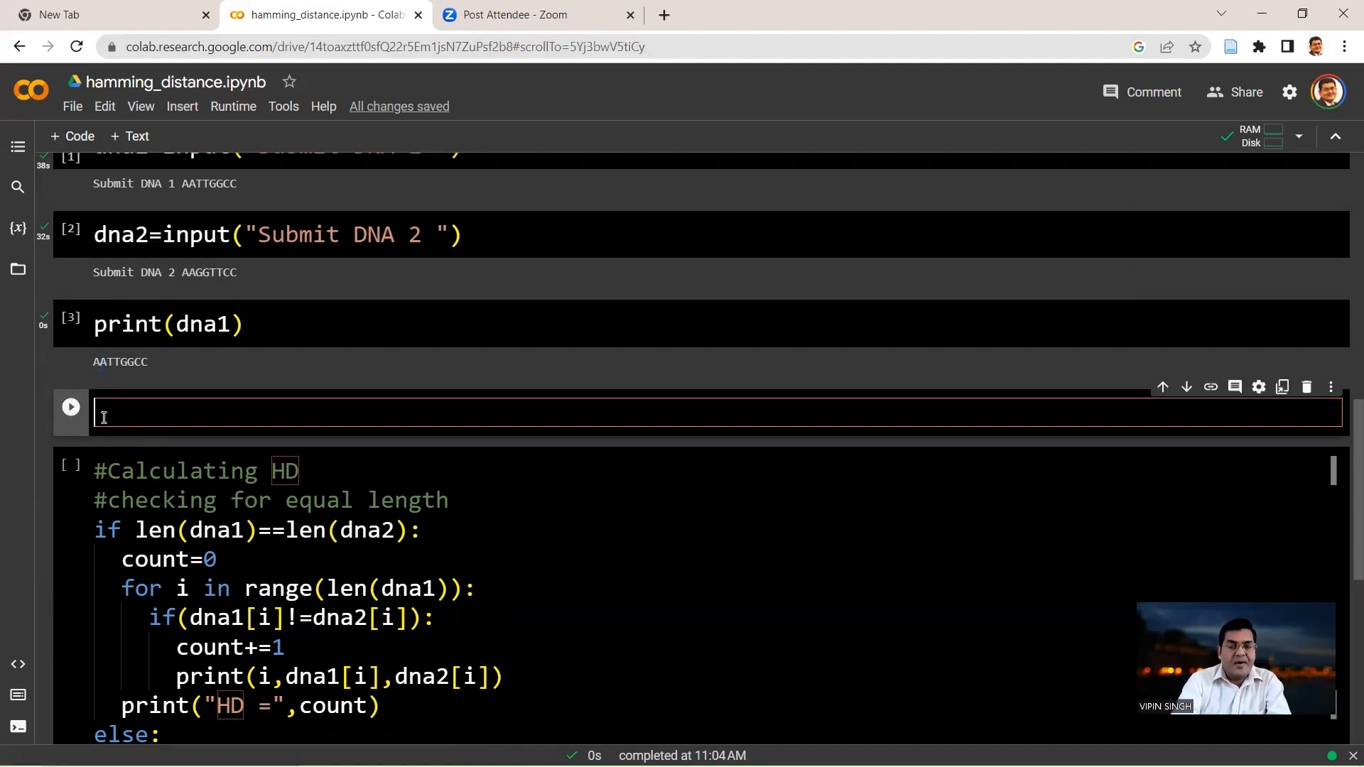
Write print(dna1[0]) in the new code cell
type("print(")
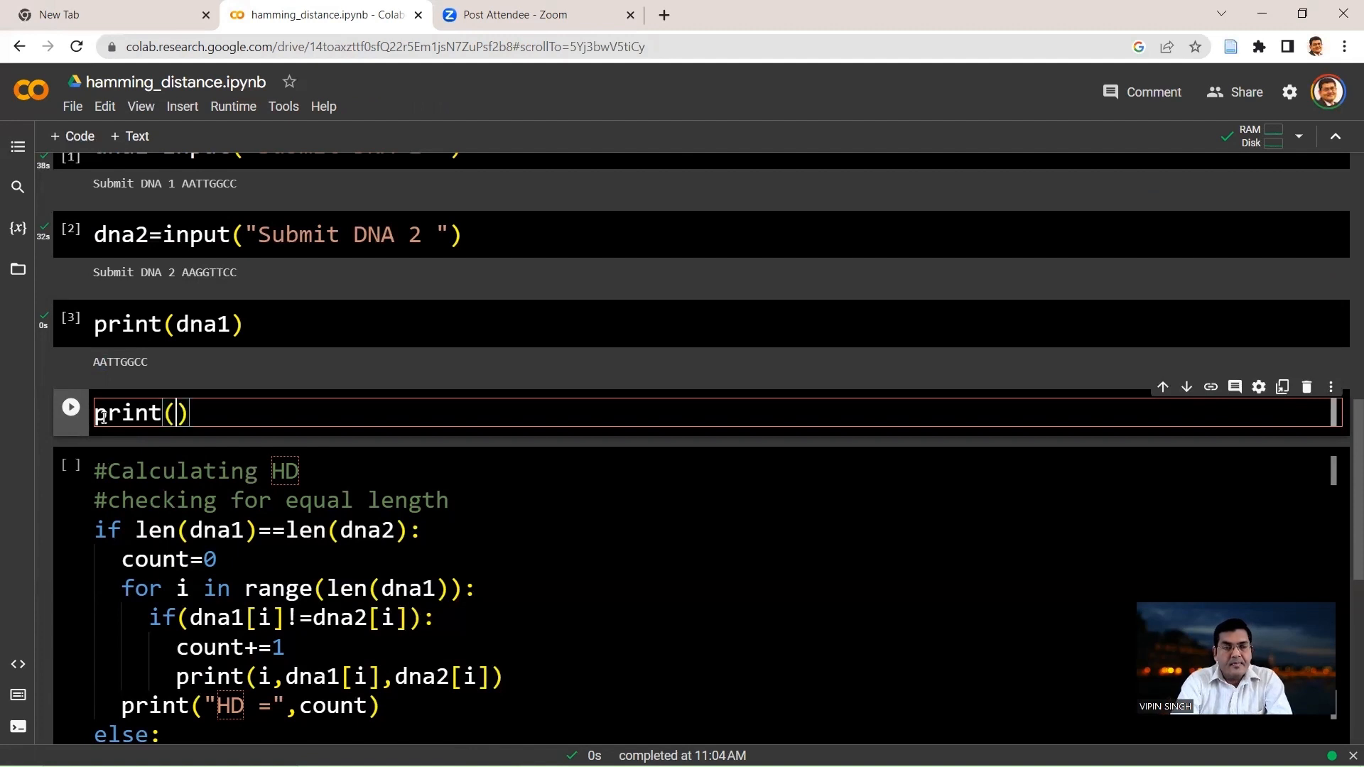
type("dna1")
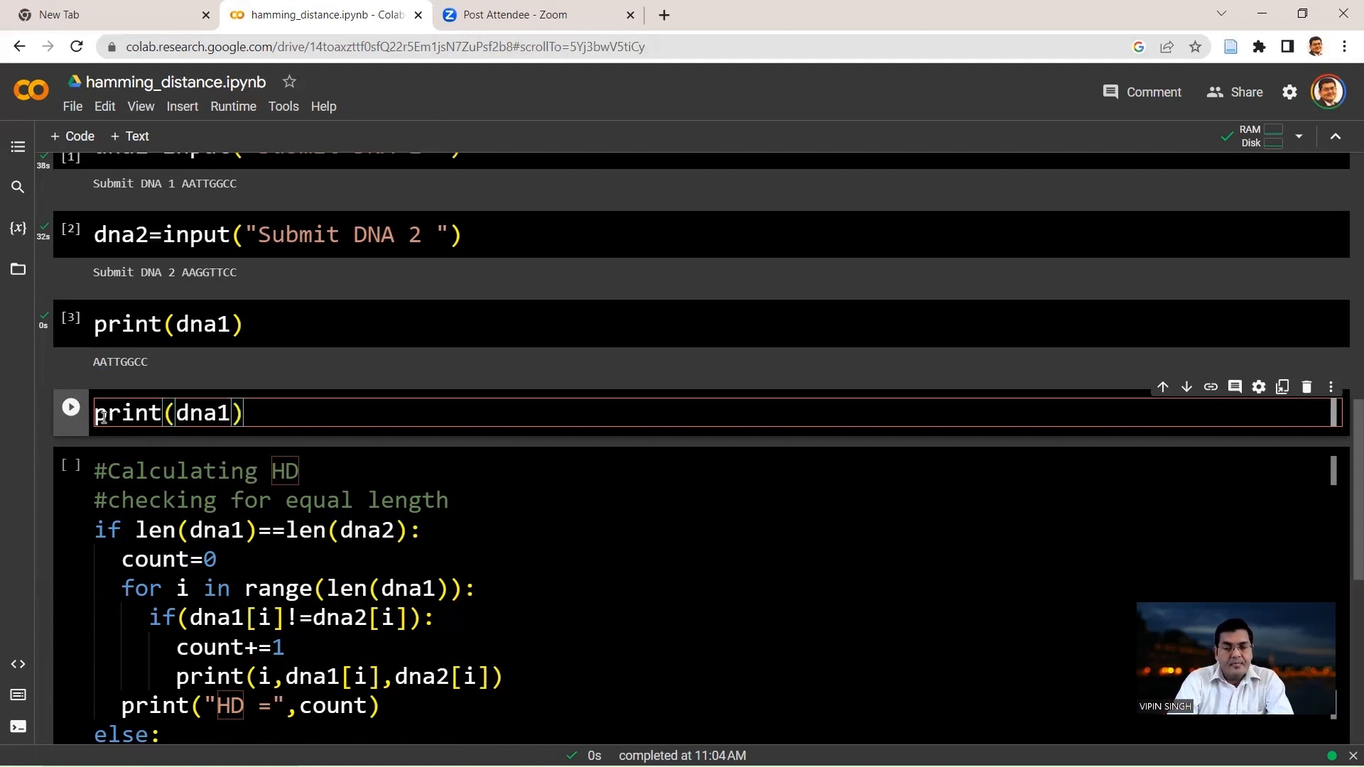
type("[")
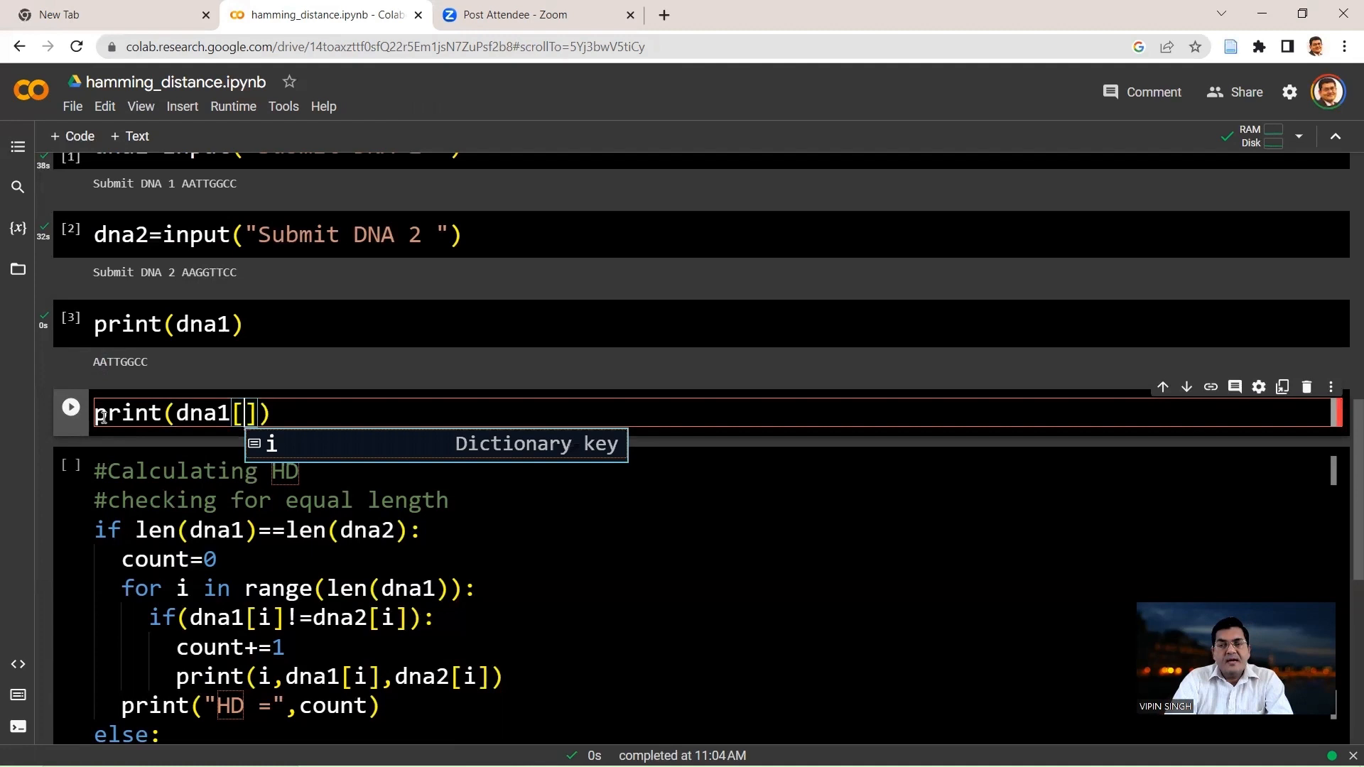
type("1")
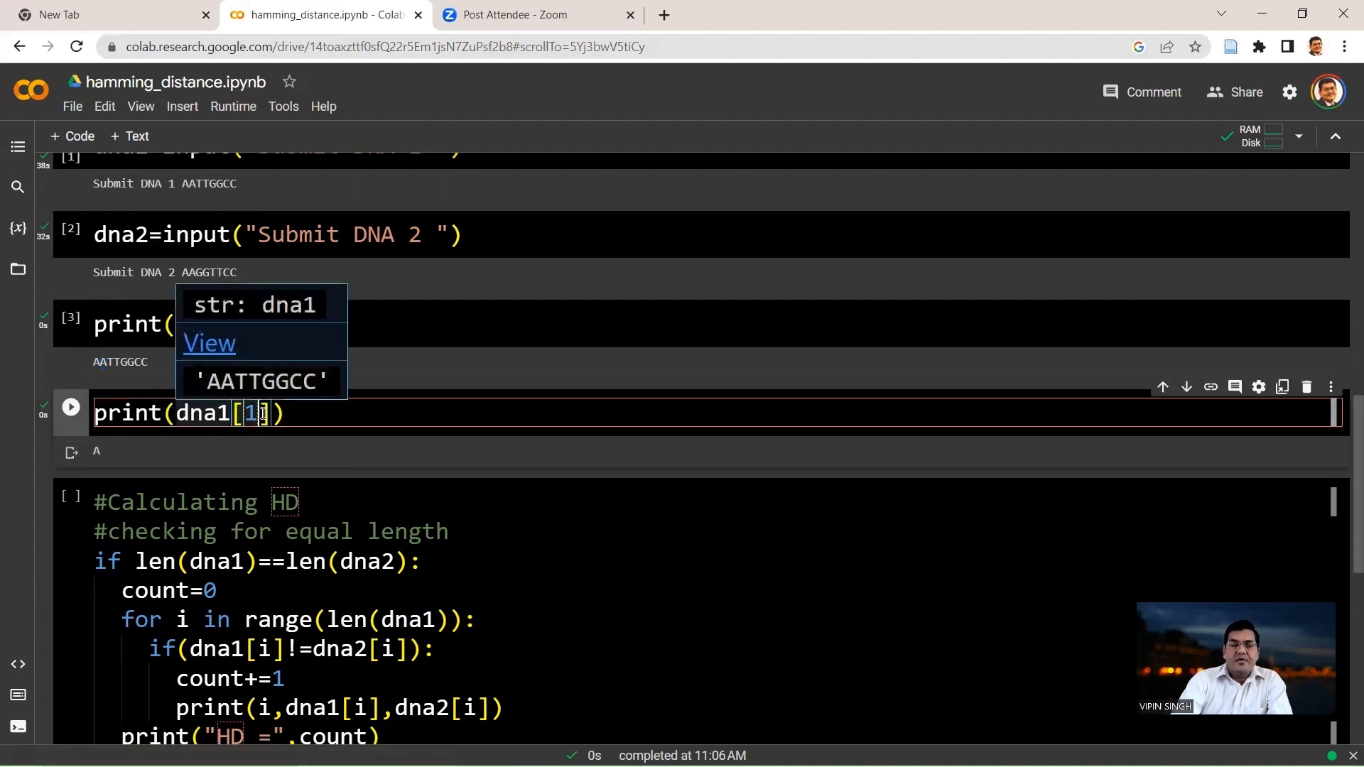
type("0")
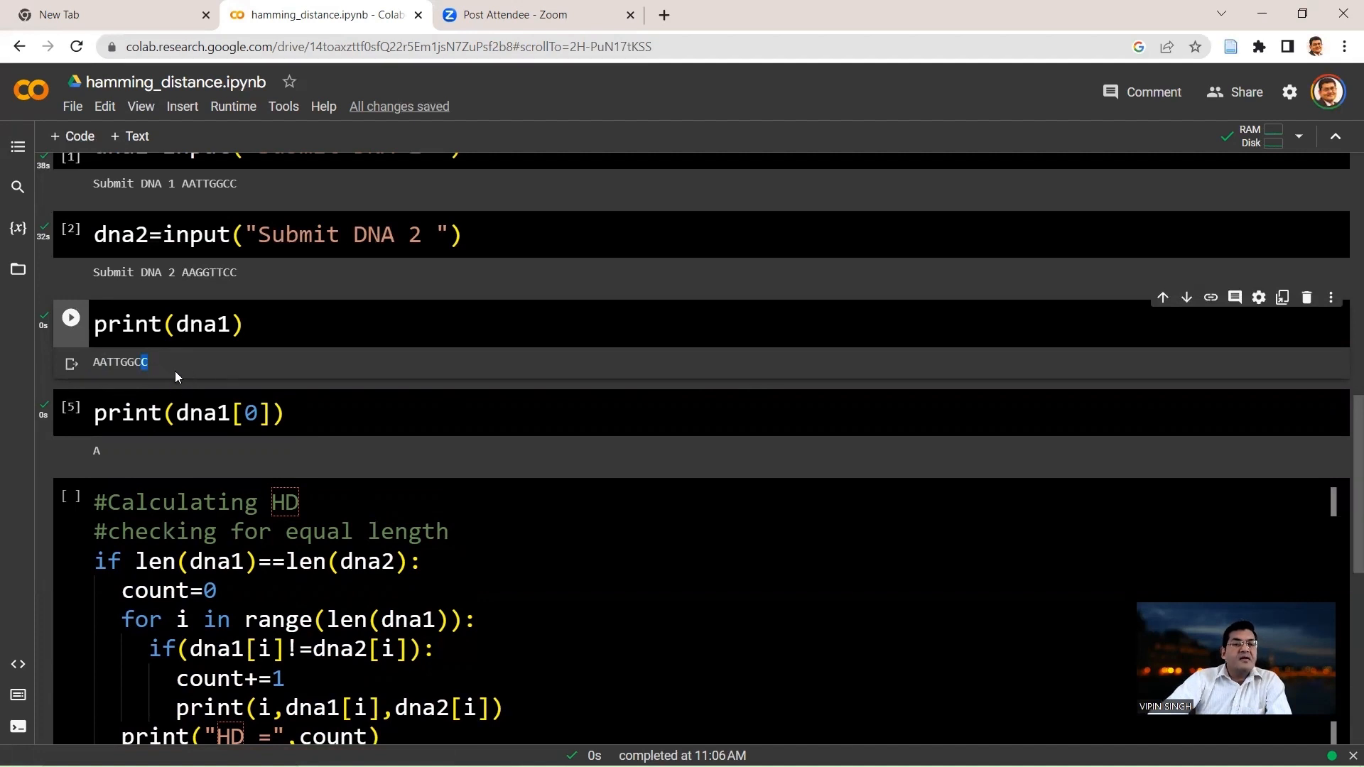
mouse_move(94, 367)
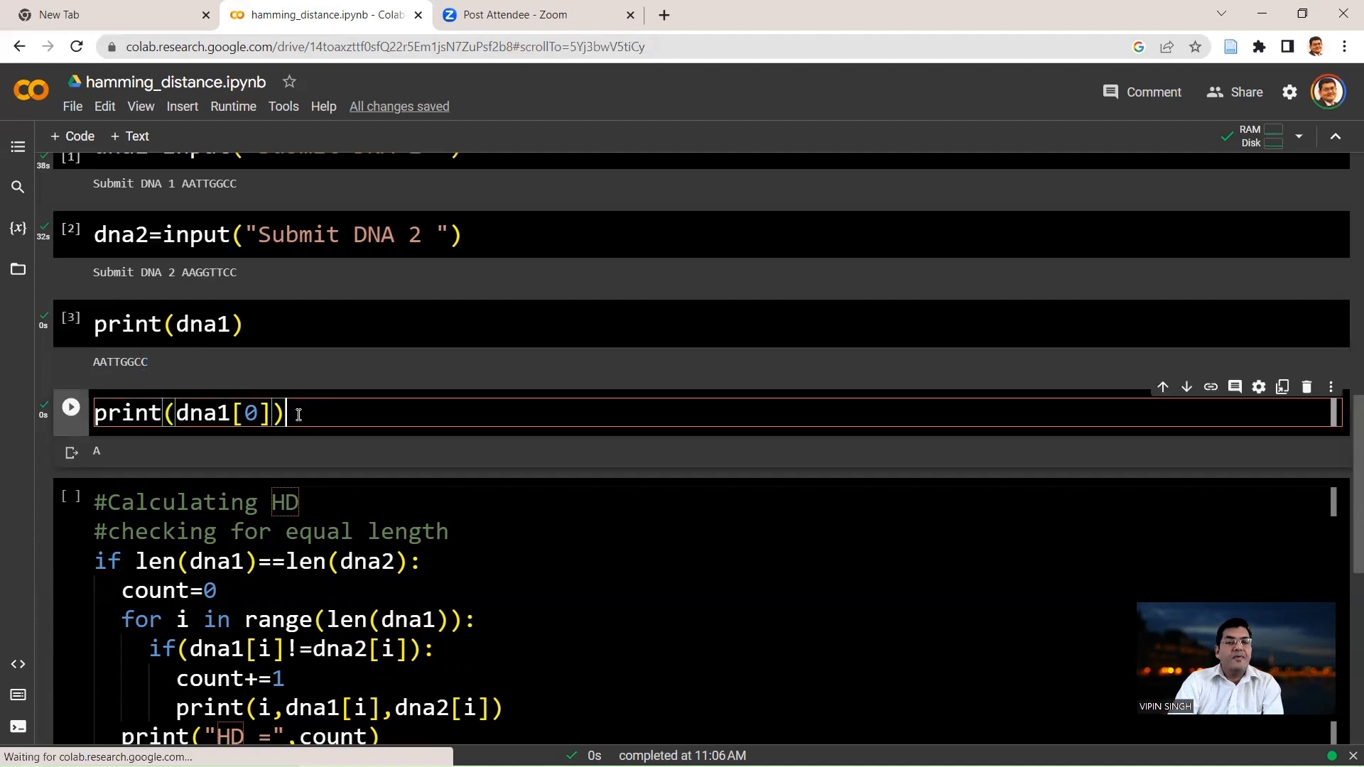
Add print(dna1[7]) and run the cell, outputting A and C
type("print(dna1)")
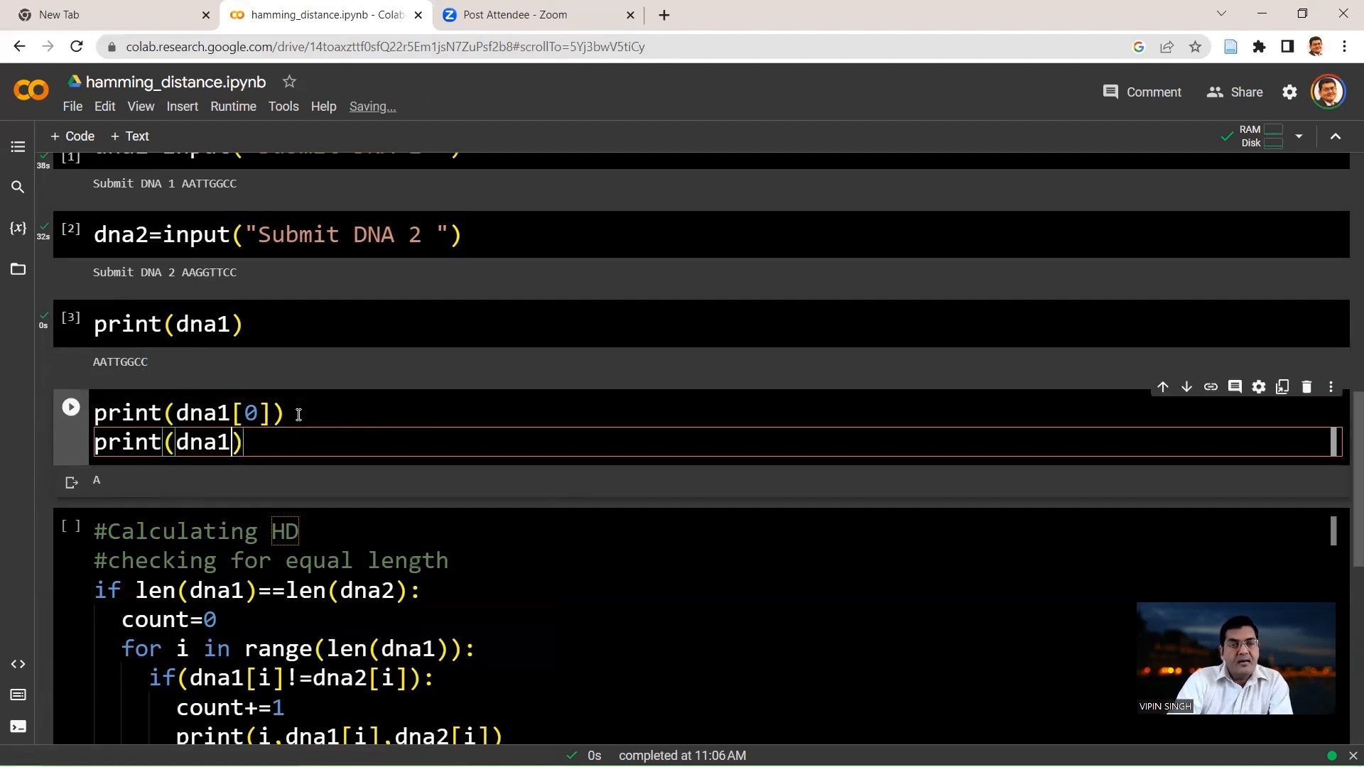
type("7")
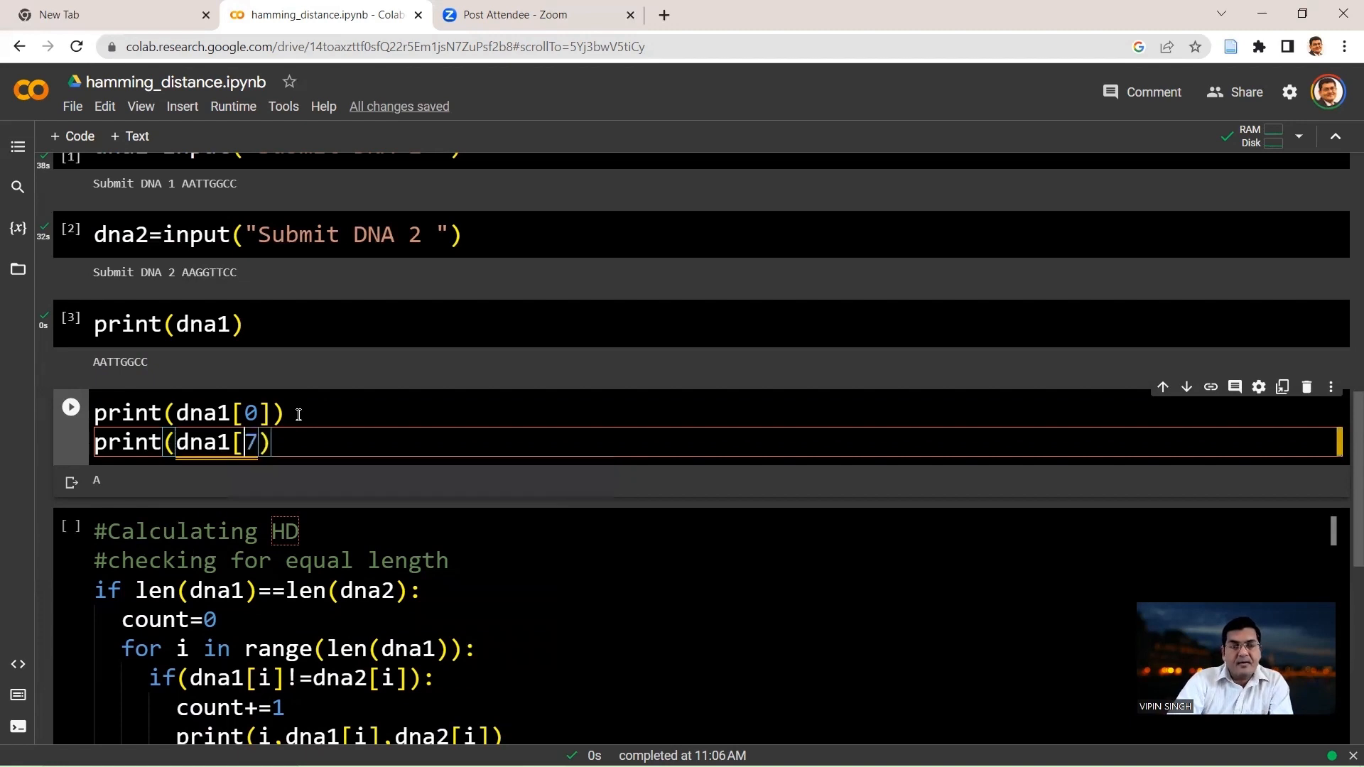
type("]")
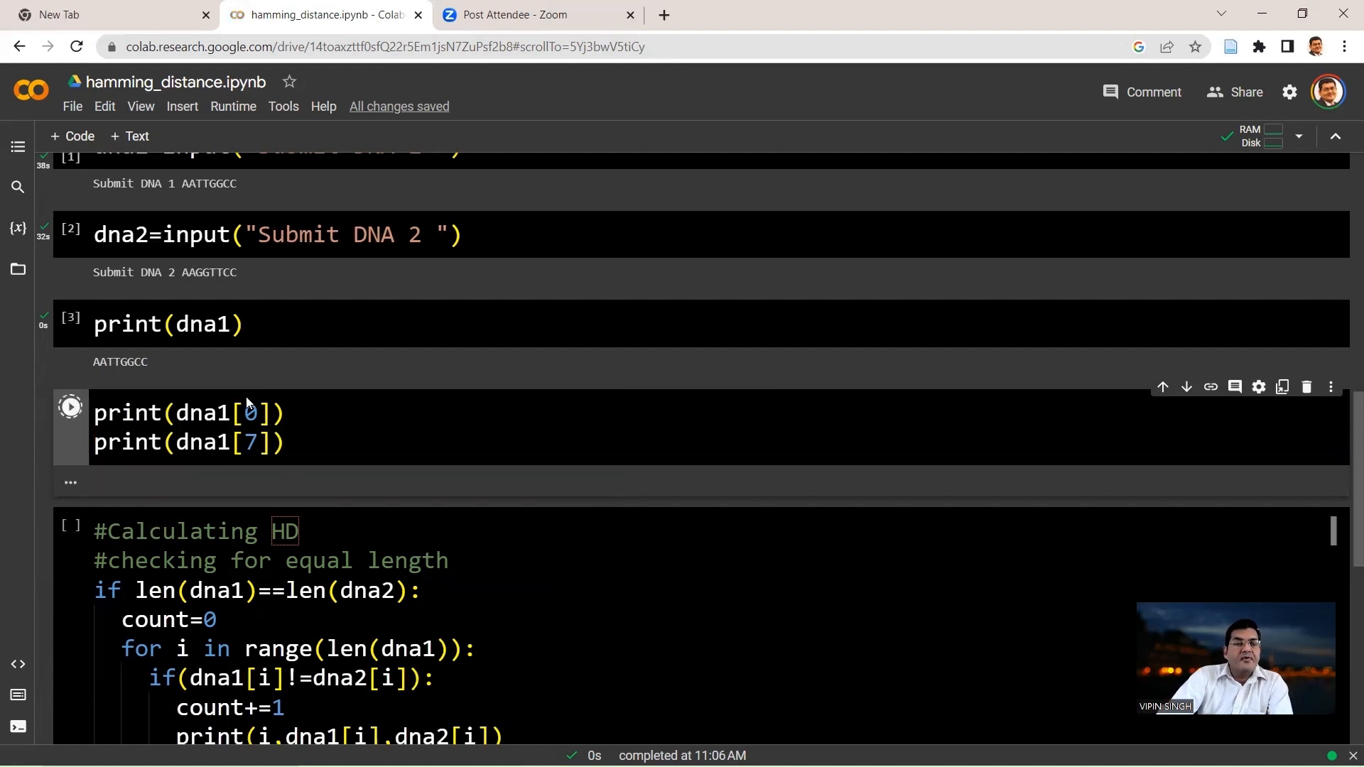
left_click(70, 406)
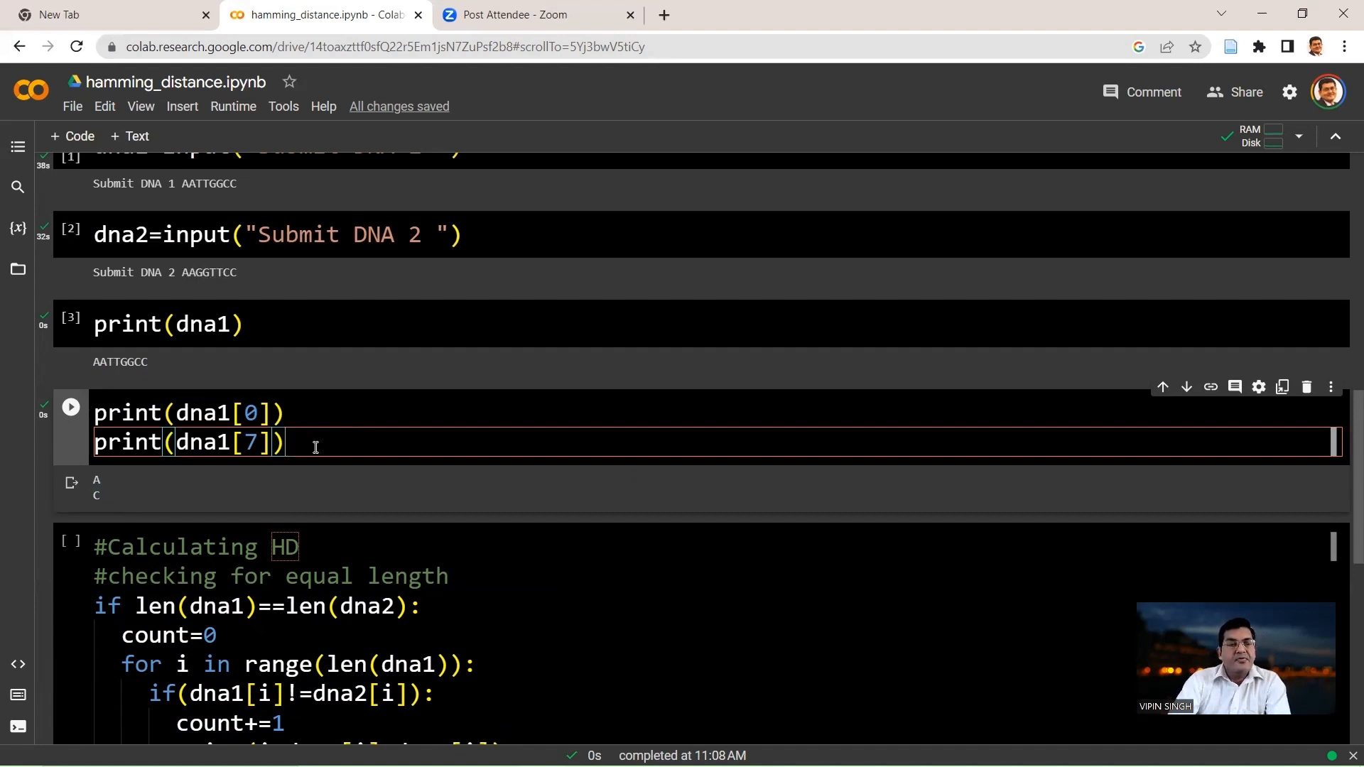
Add print(dna1[-1]) and rerun the cell, outputting A, C, C
type("p")
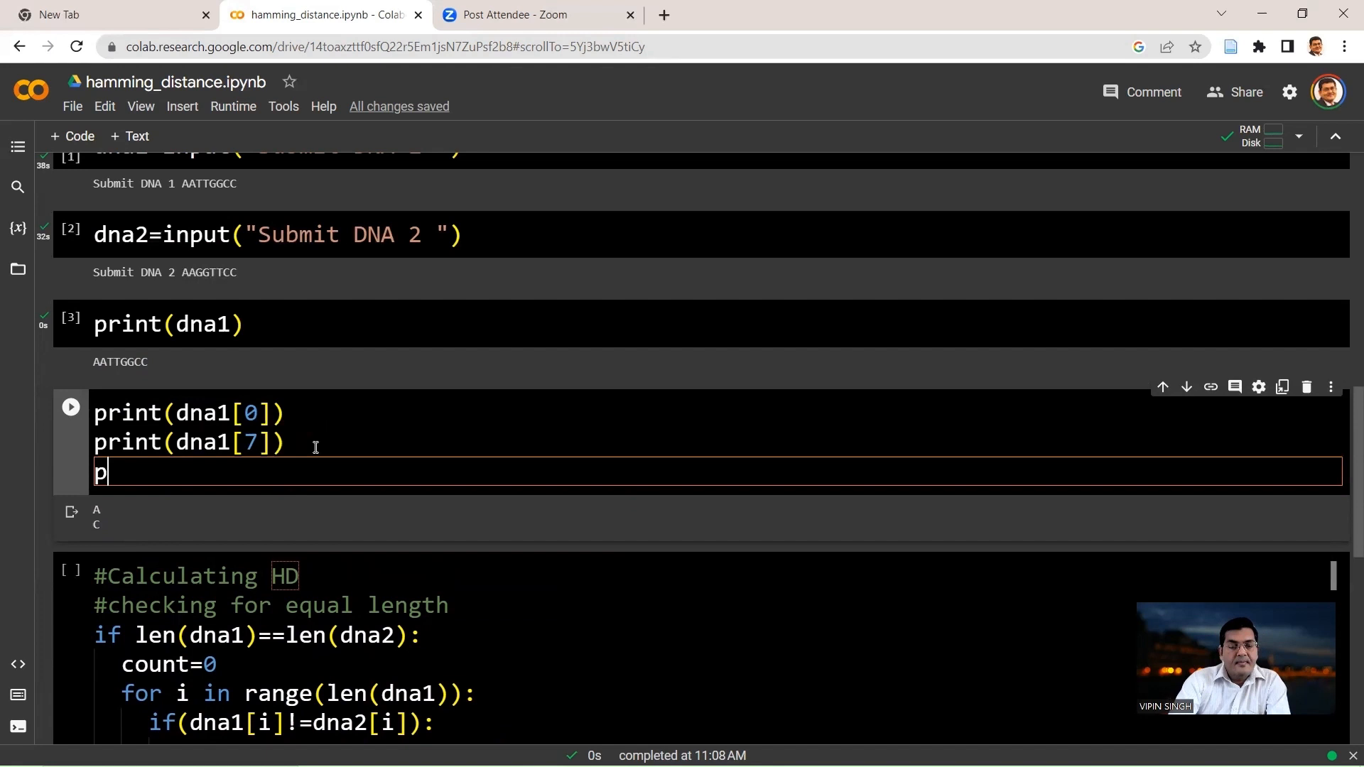
type("rint")
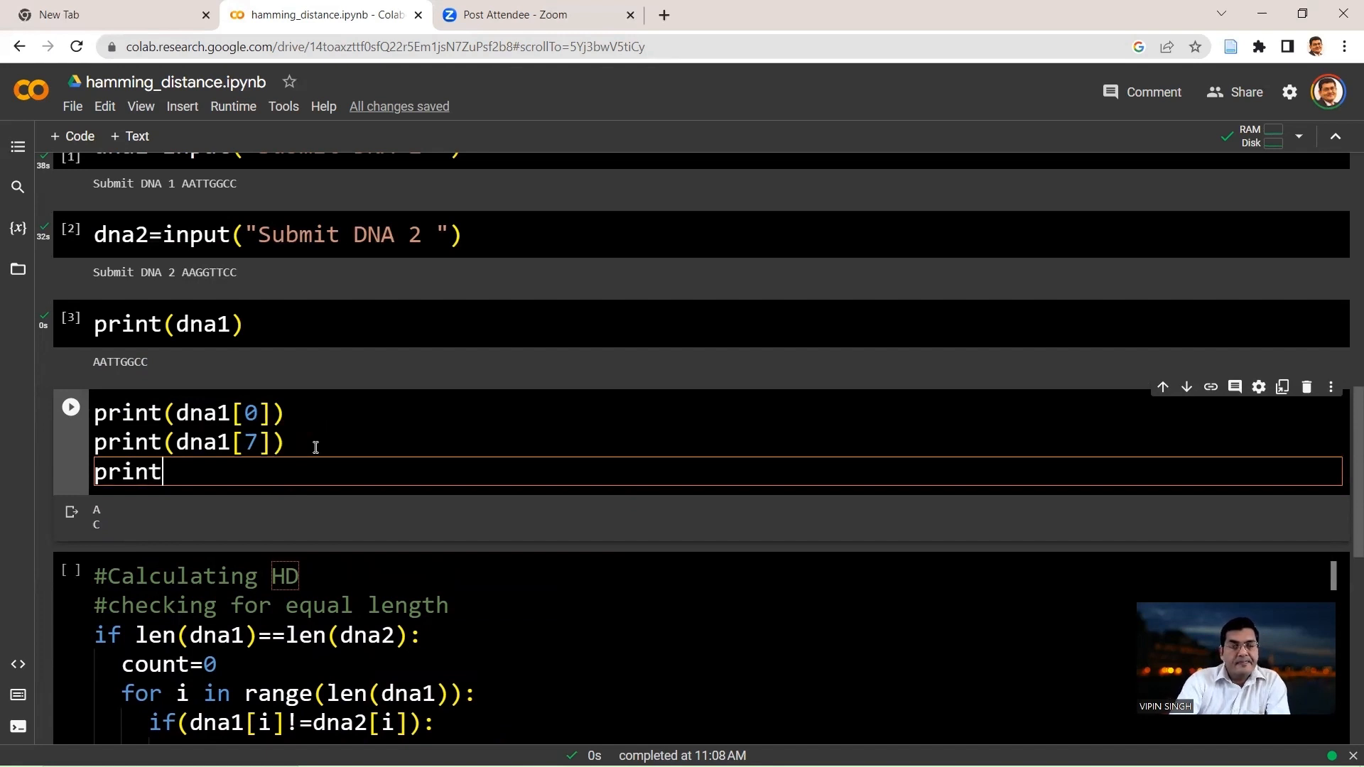
type("(dna1)")
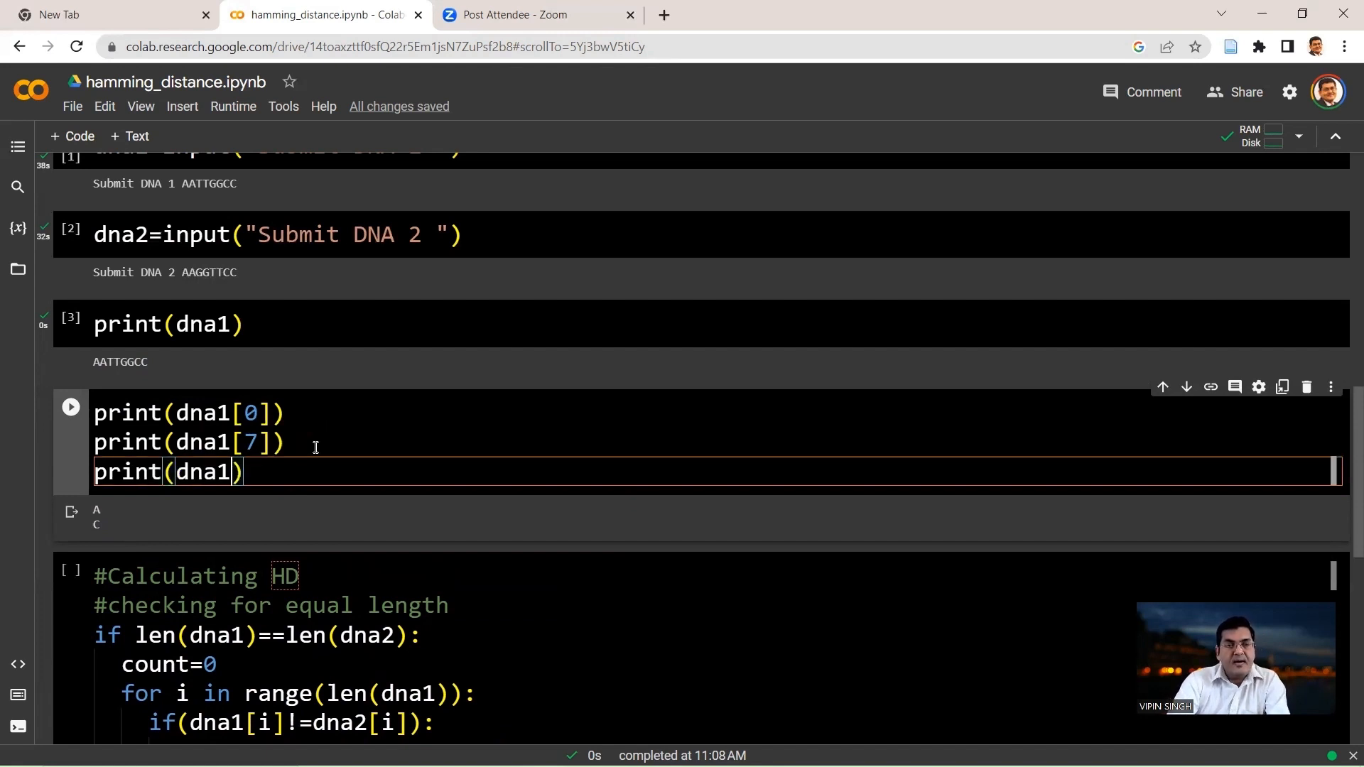
type("[]")
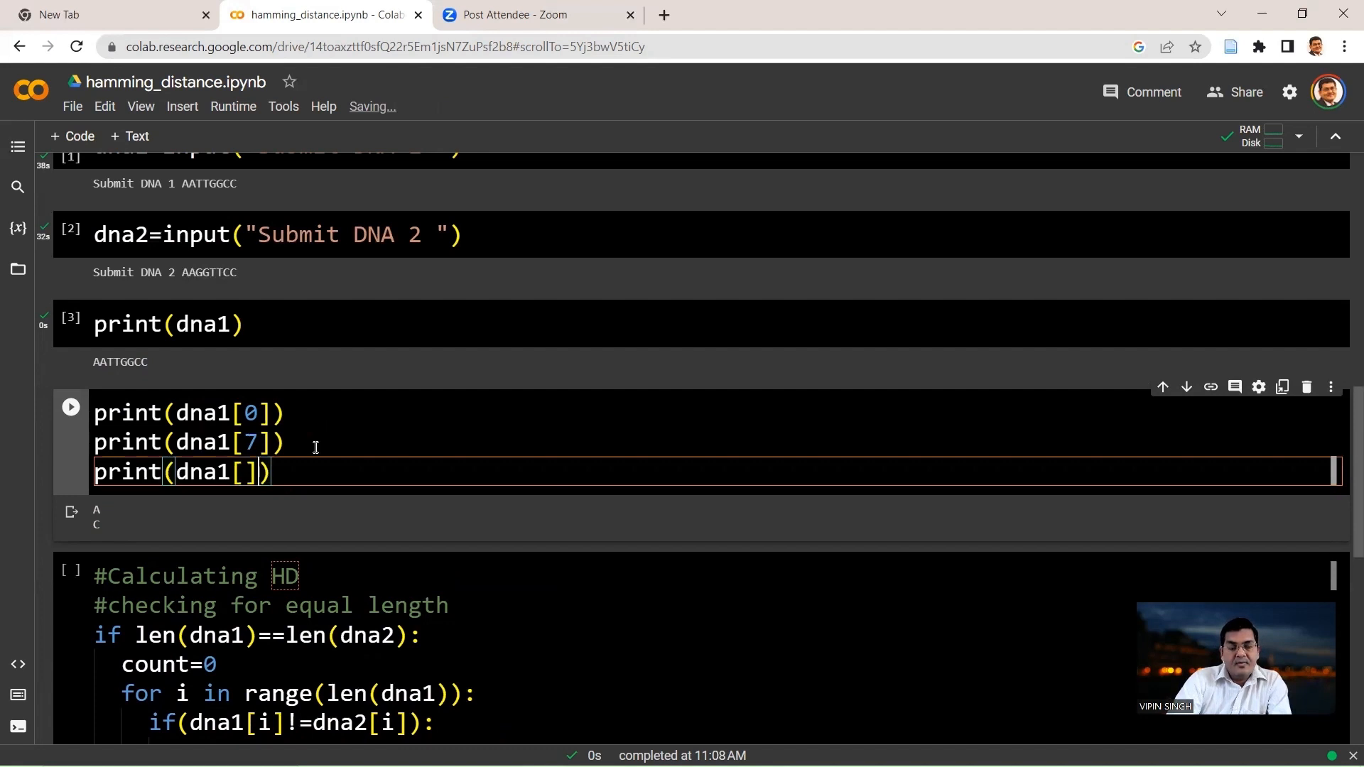
type("-1")
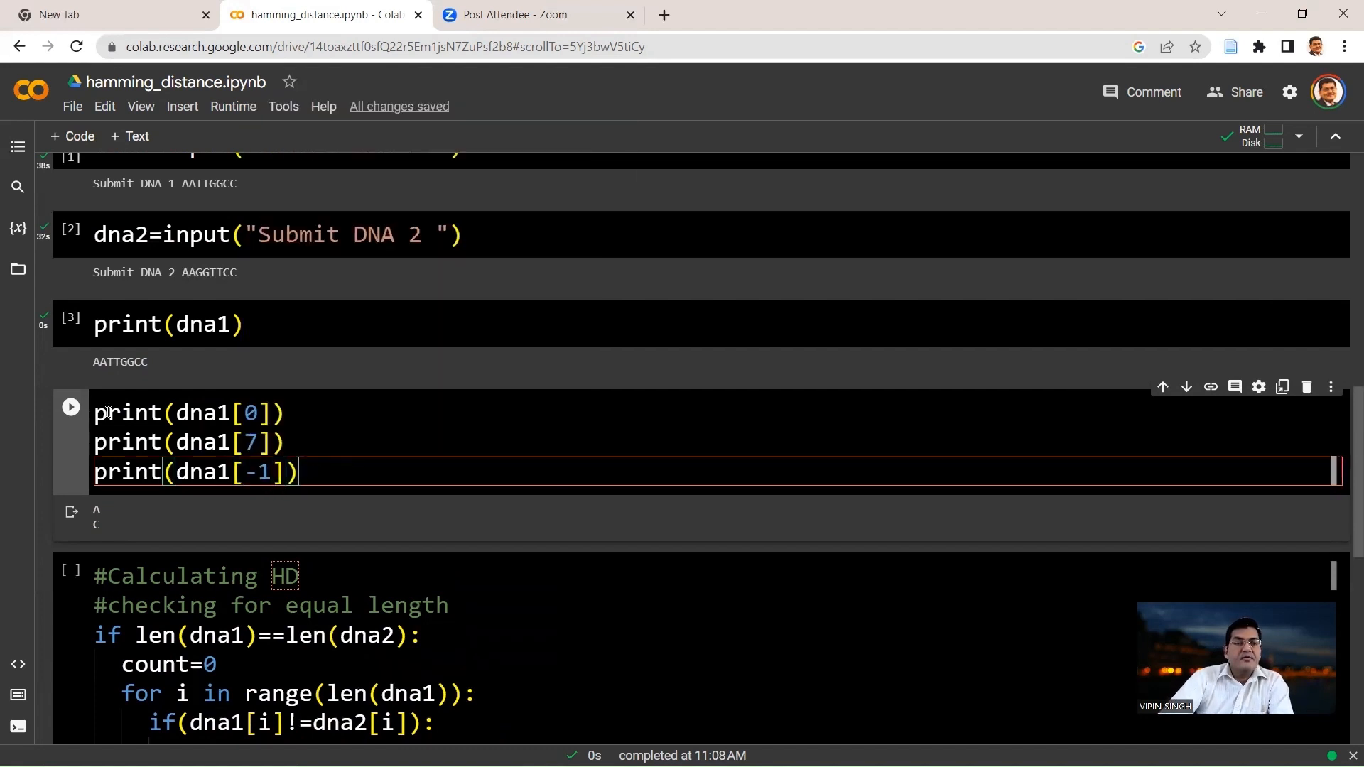
left_click(70, 407)
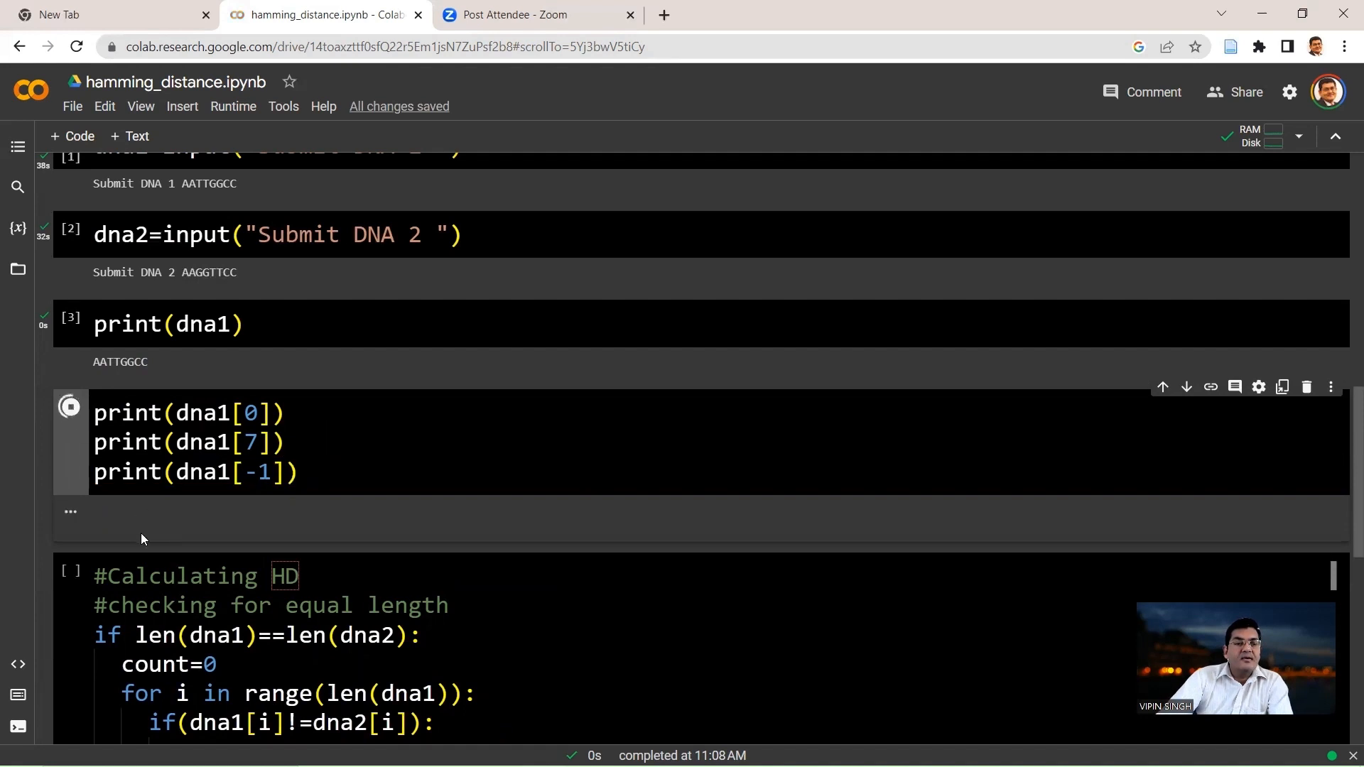
left_click(69, 406)
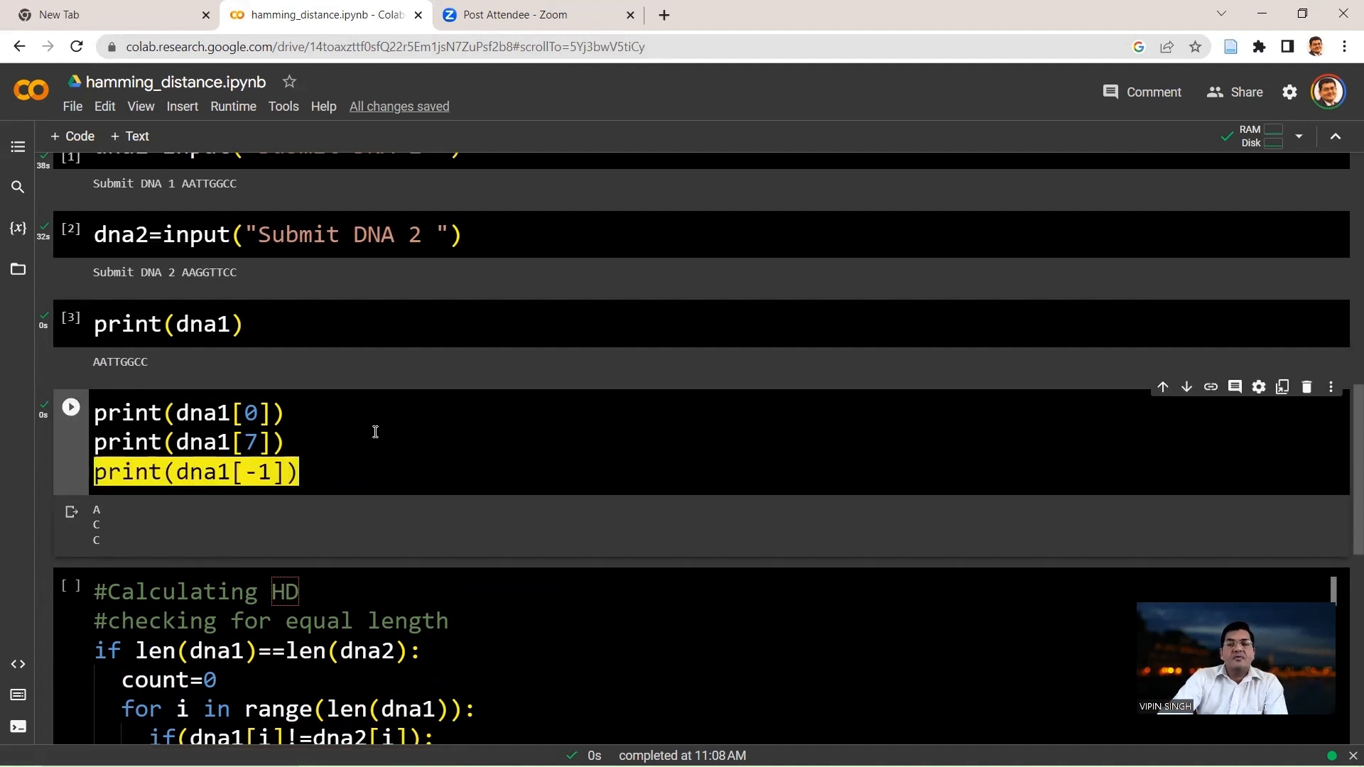
mouse_move(507, 391)
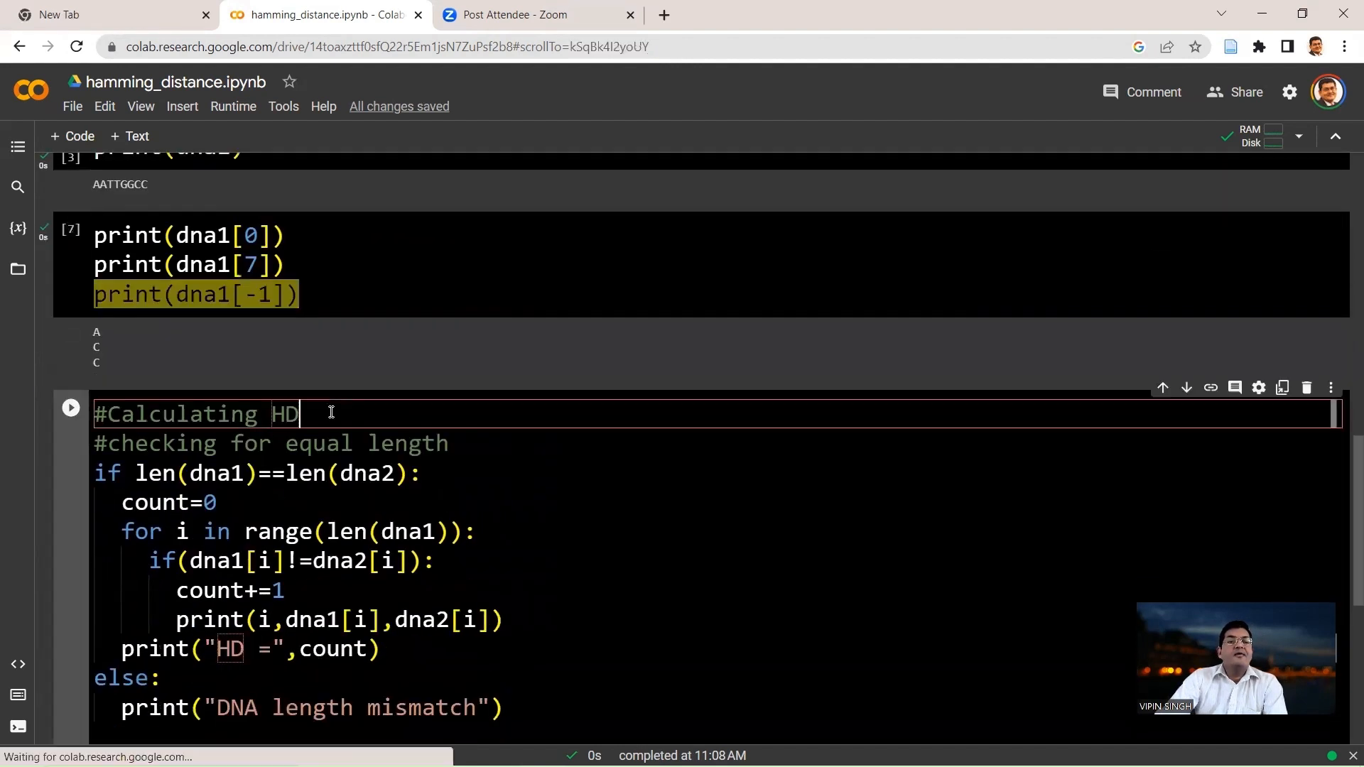
scroll("down", 3)
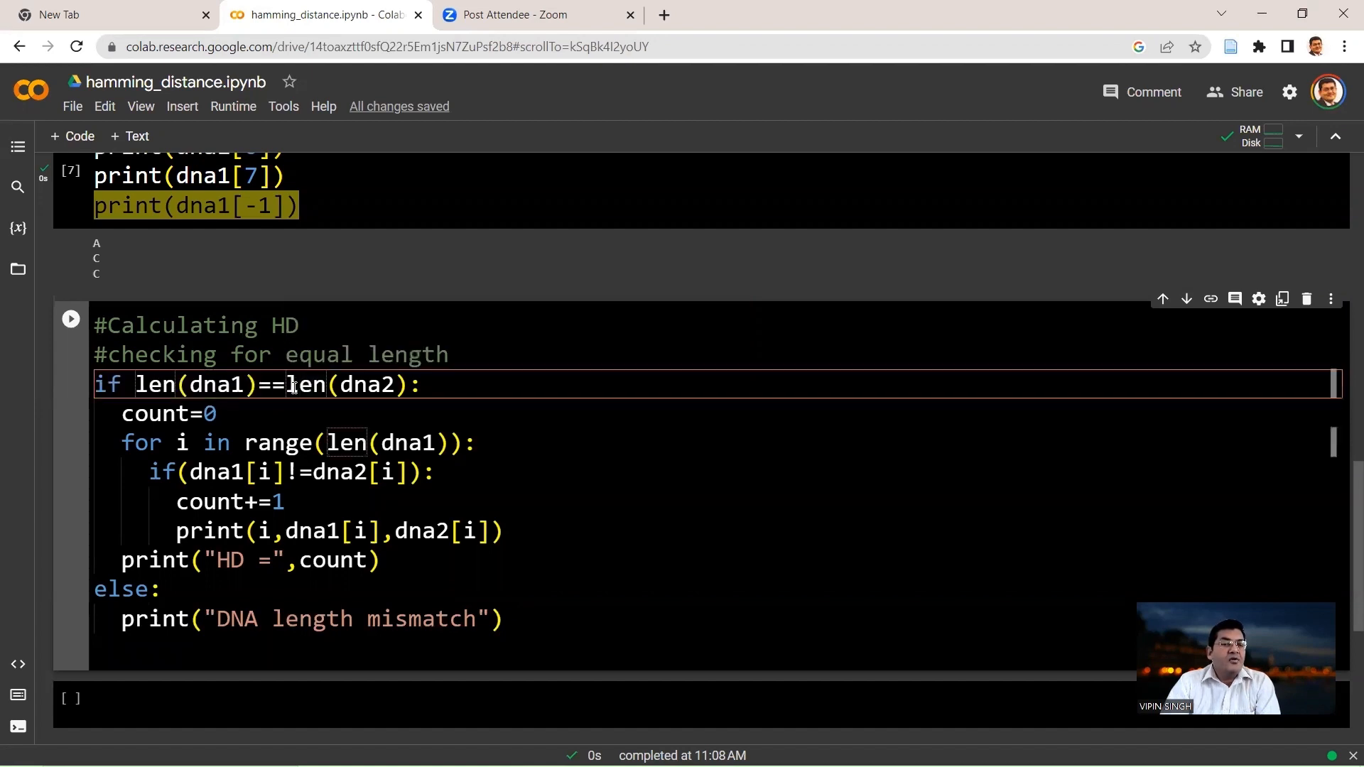
double_click(340, 384)
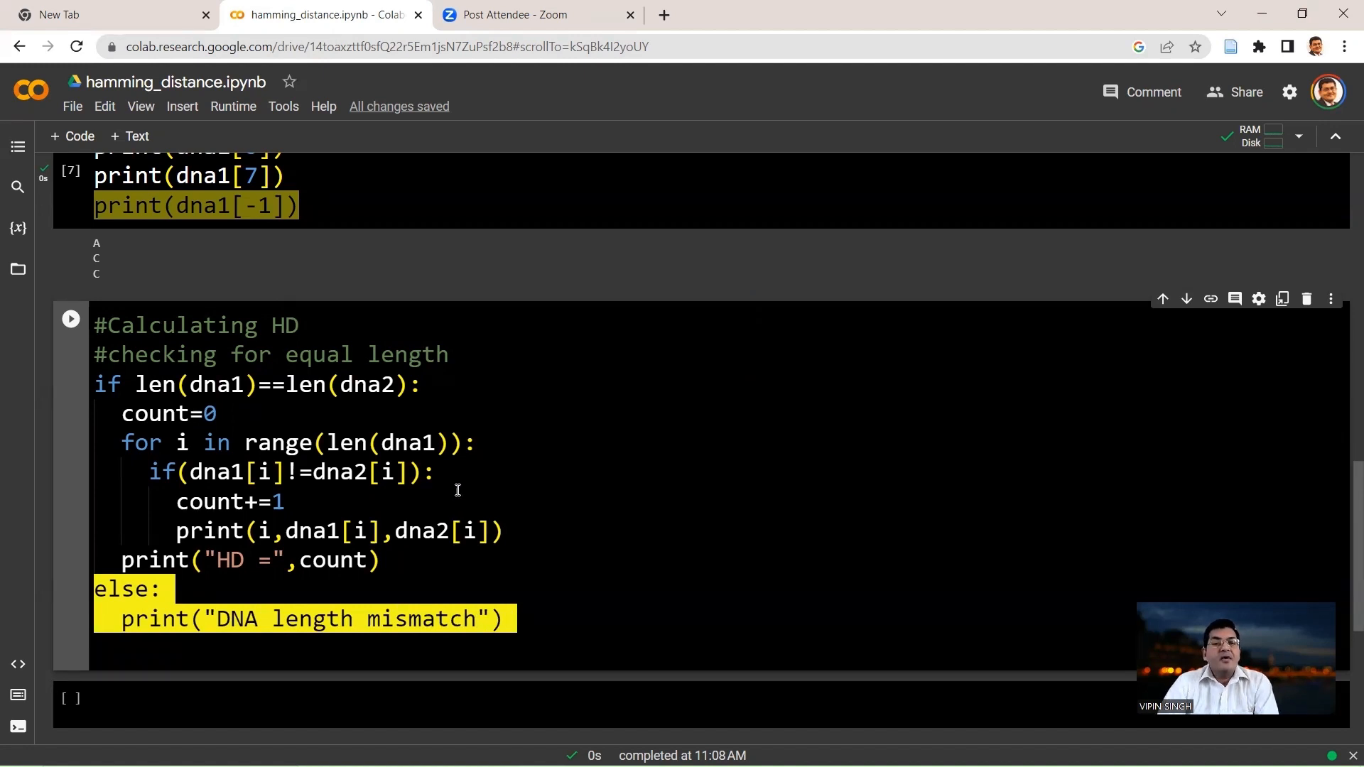
left_click(443, 385)
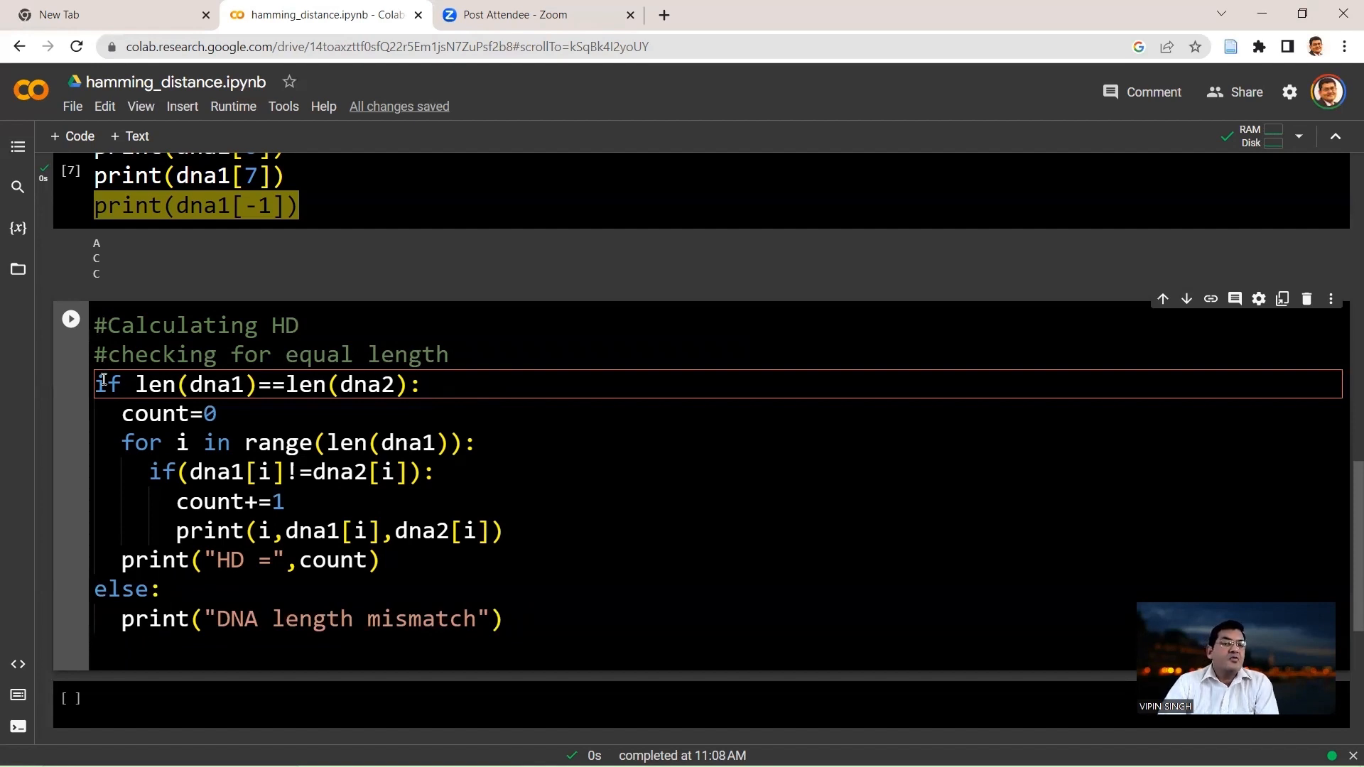
double_click(104, 384)
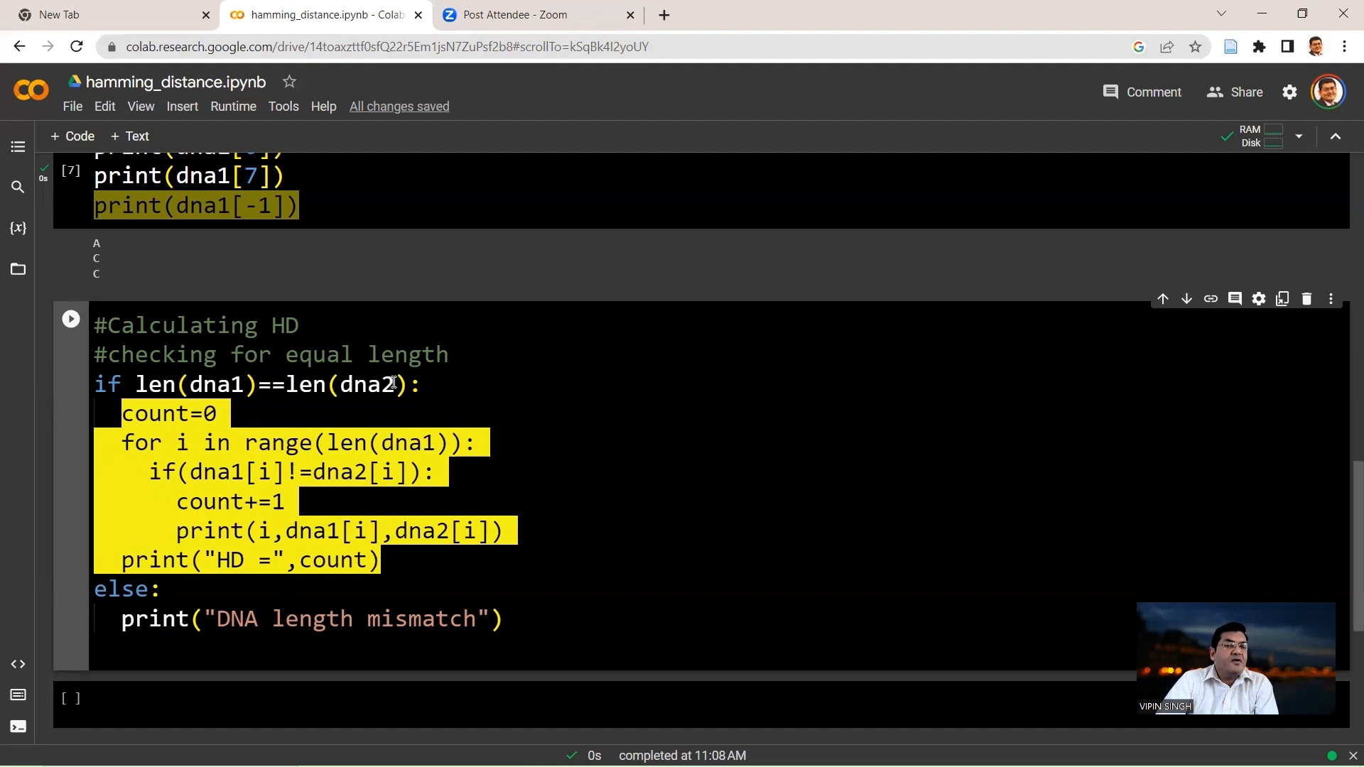
left_click(396, 561)
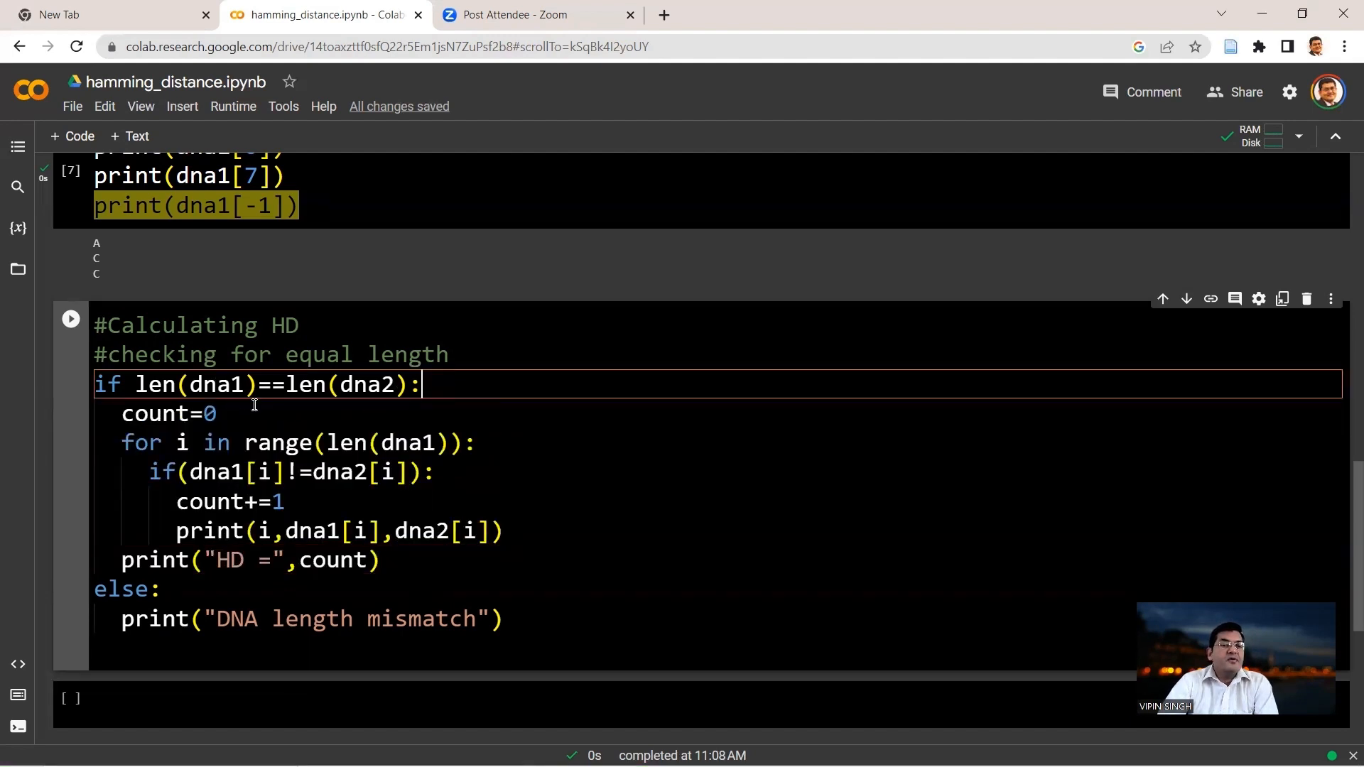
left_click(221, 413)
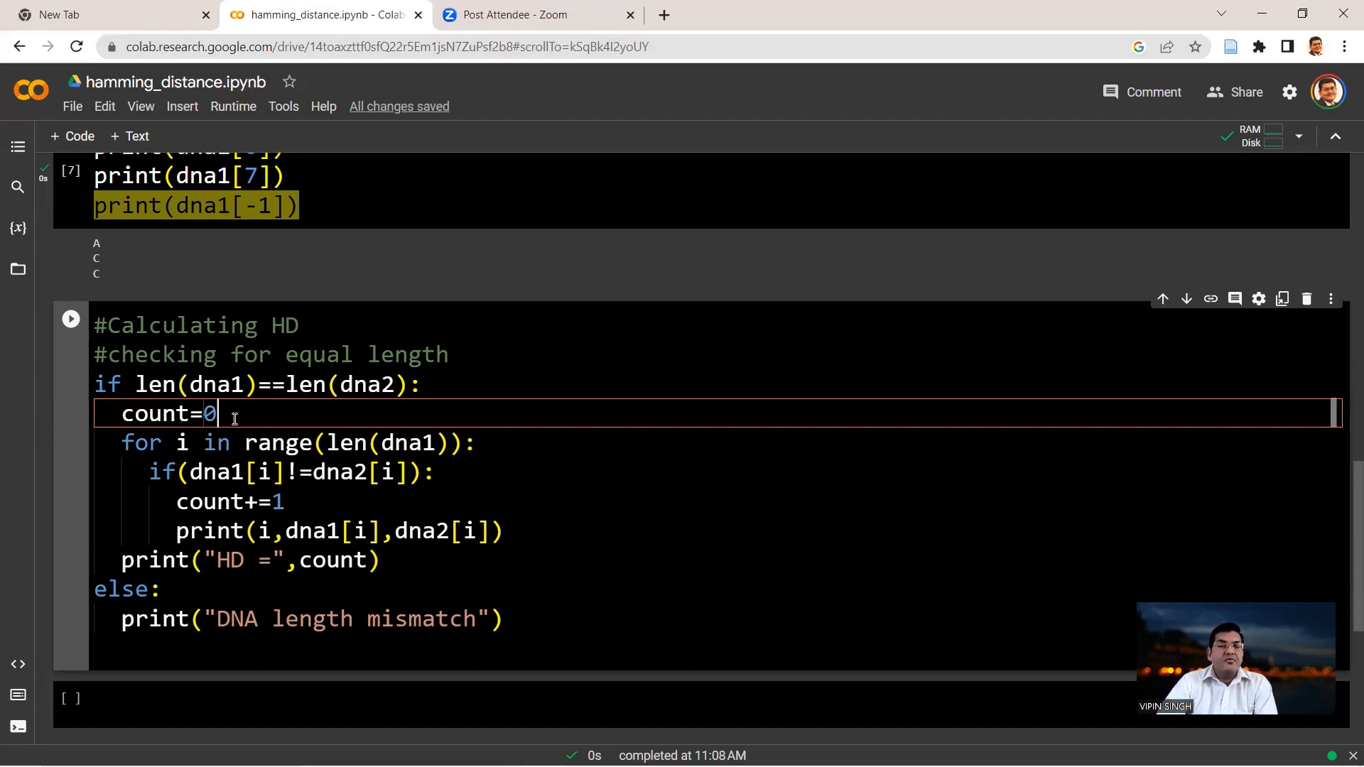
double_click(168, 413)
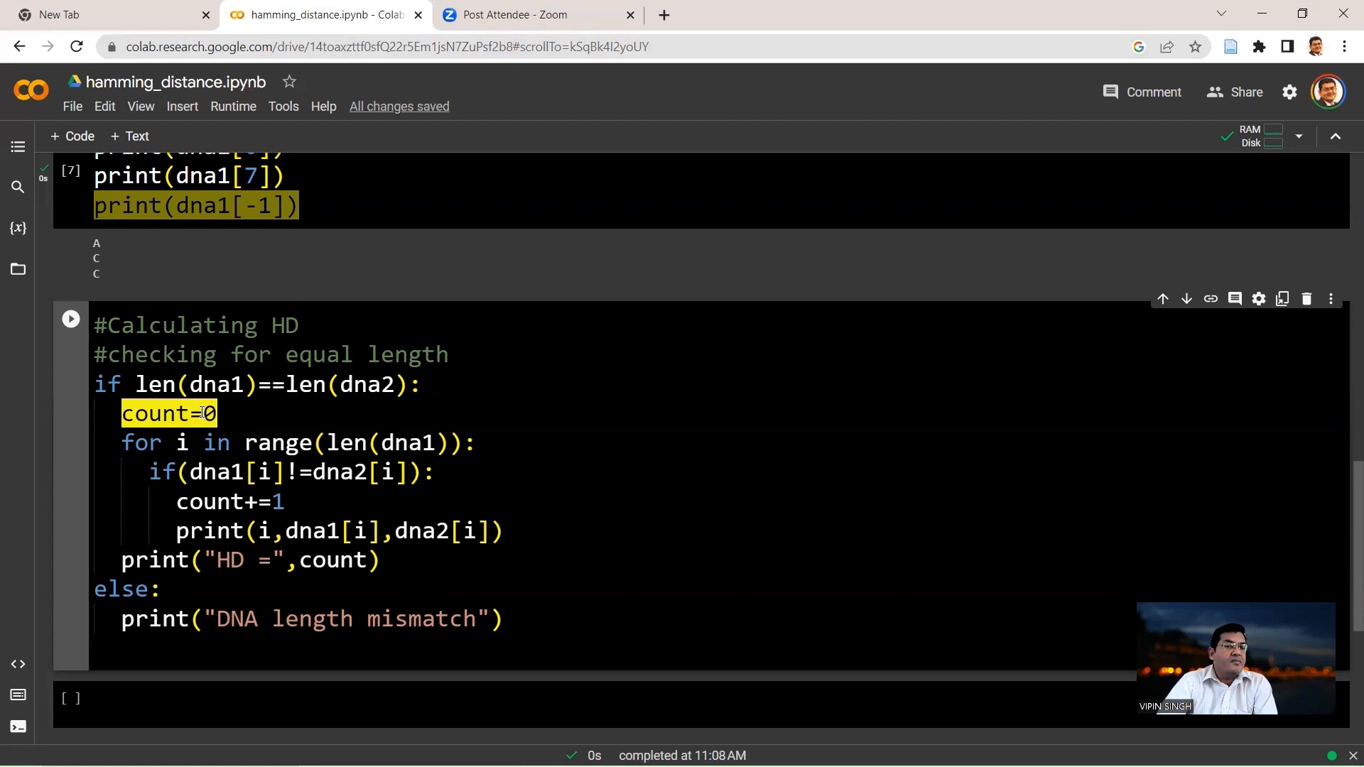
left_click(169, 414)
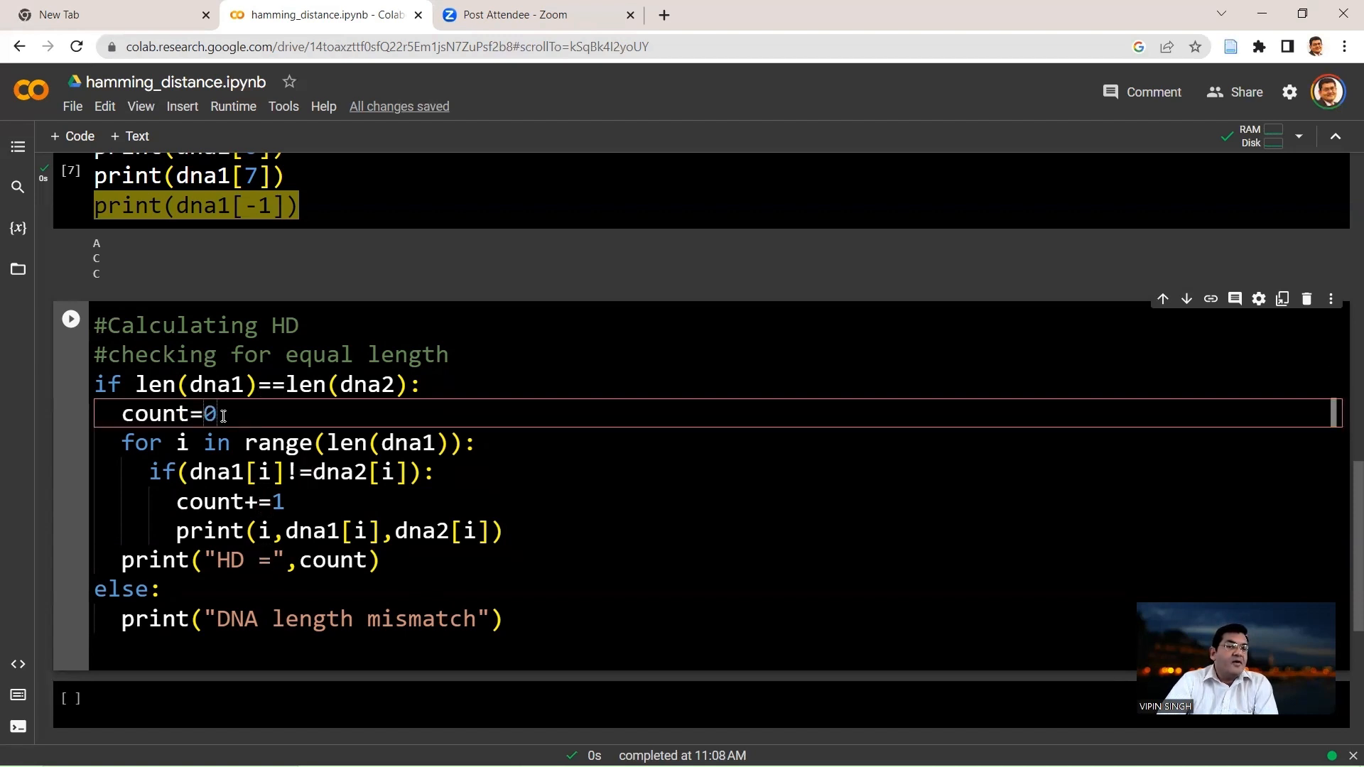
double_click(174, 413)
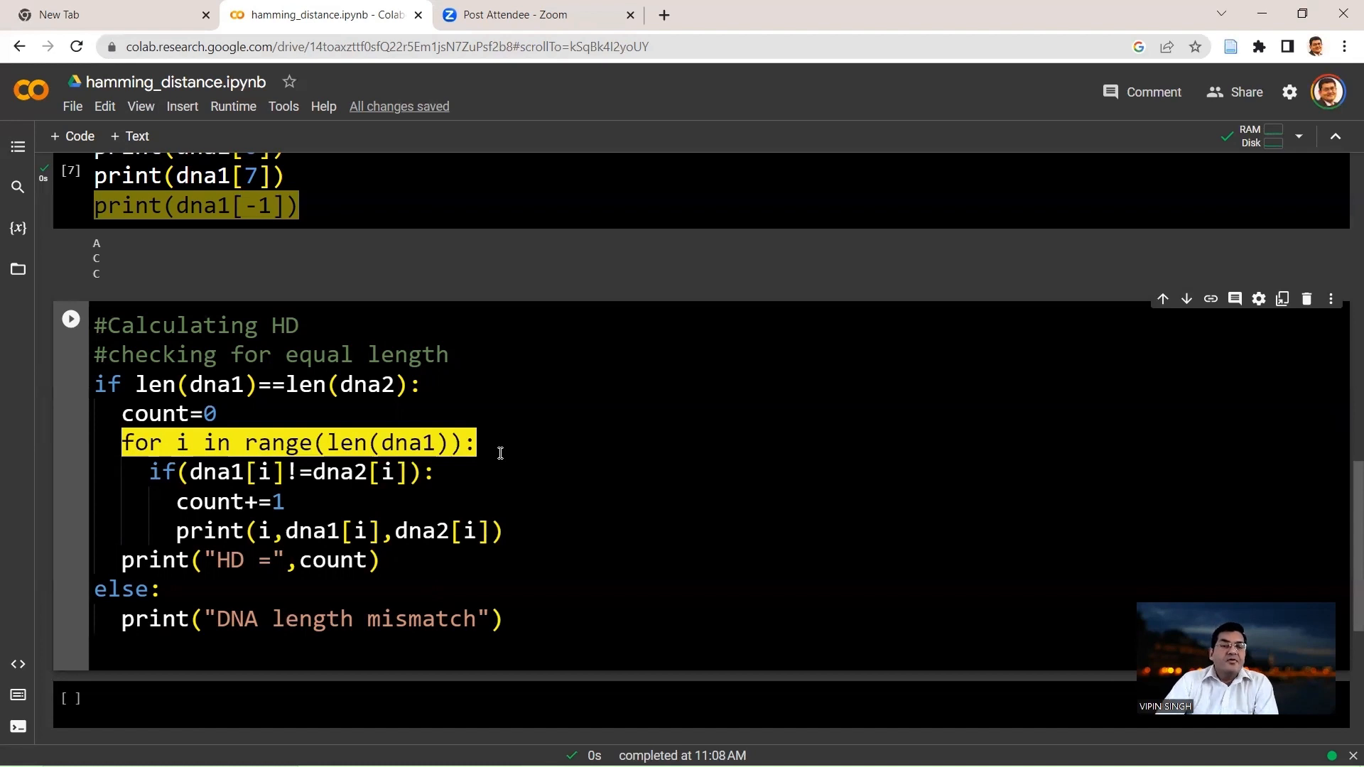
left_click(305, 472)
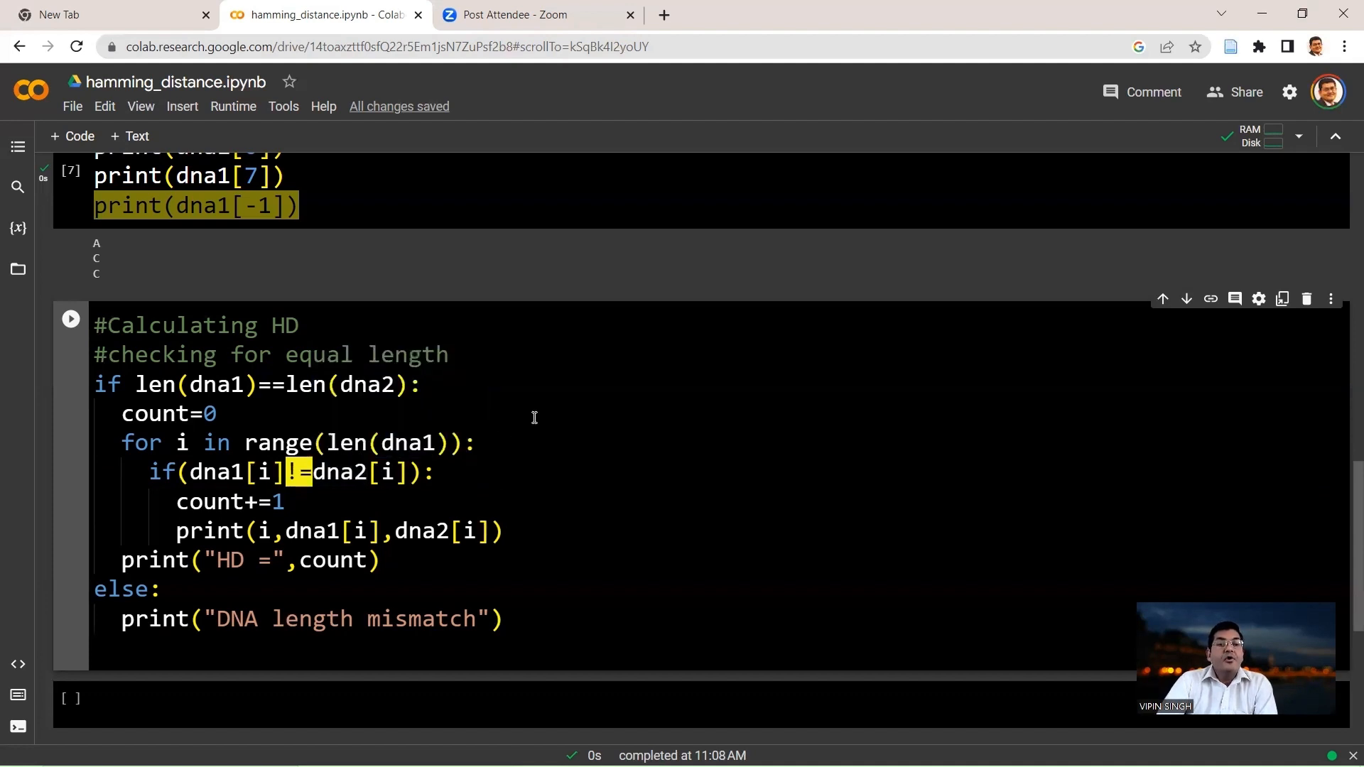
left_click(477, 442)
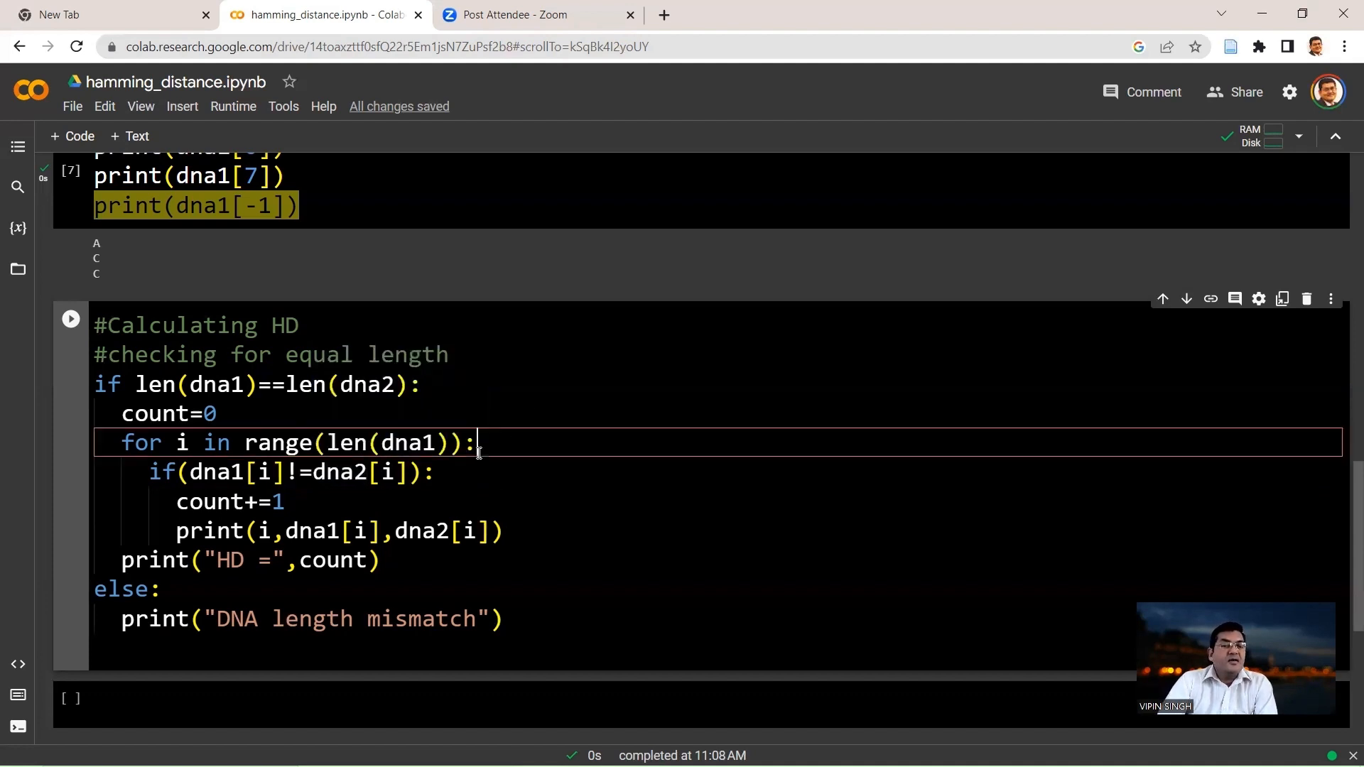
double_click(162, 471)
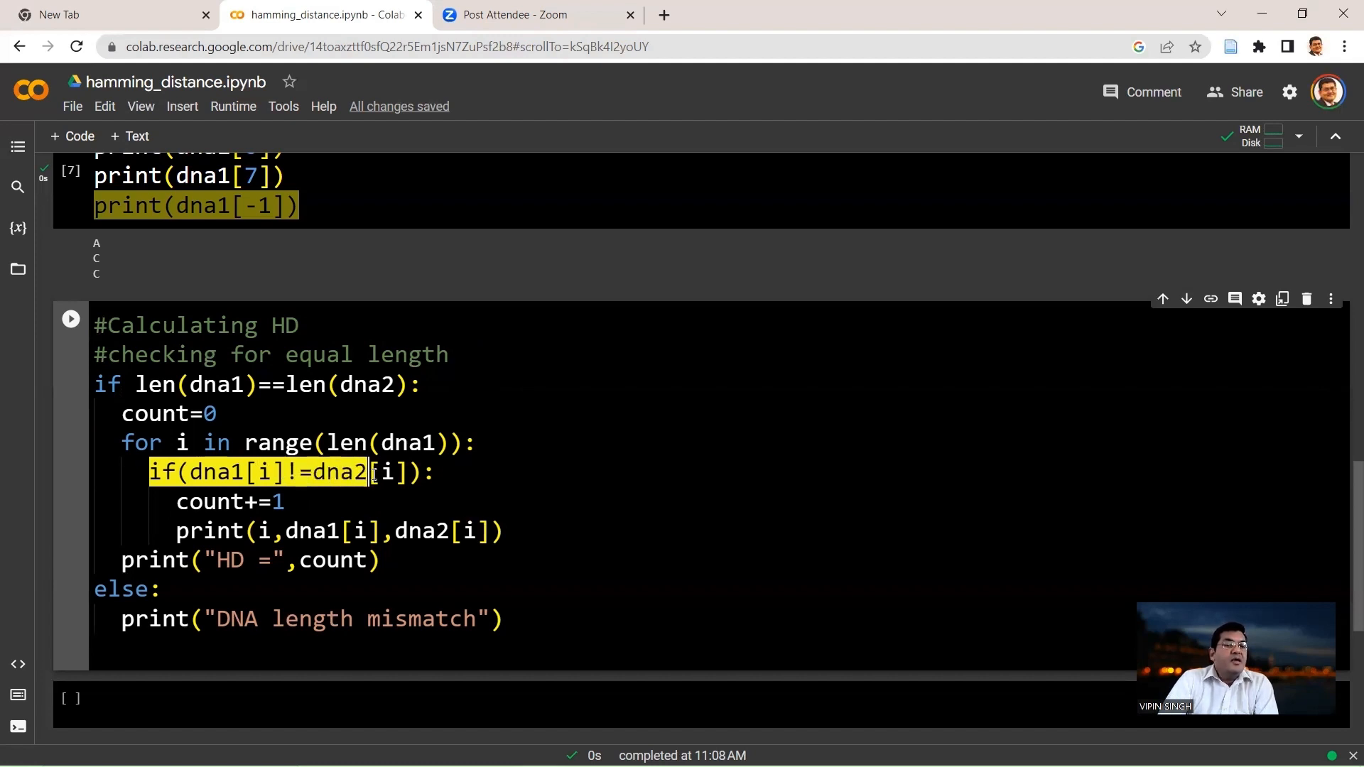
mouse_move(397, 473)
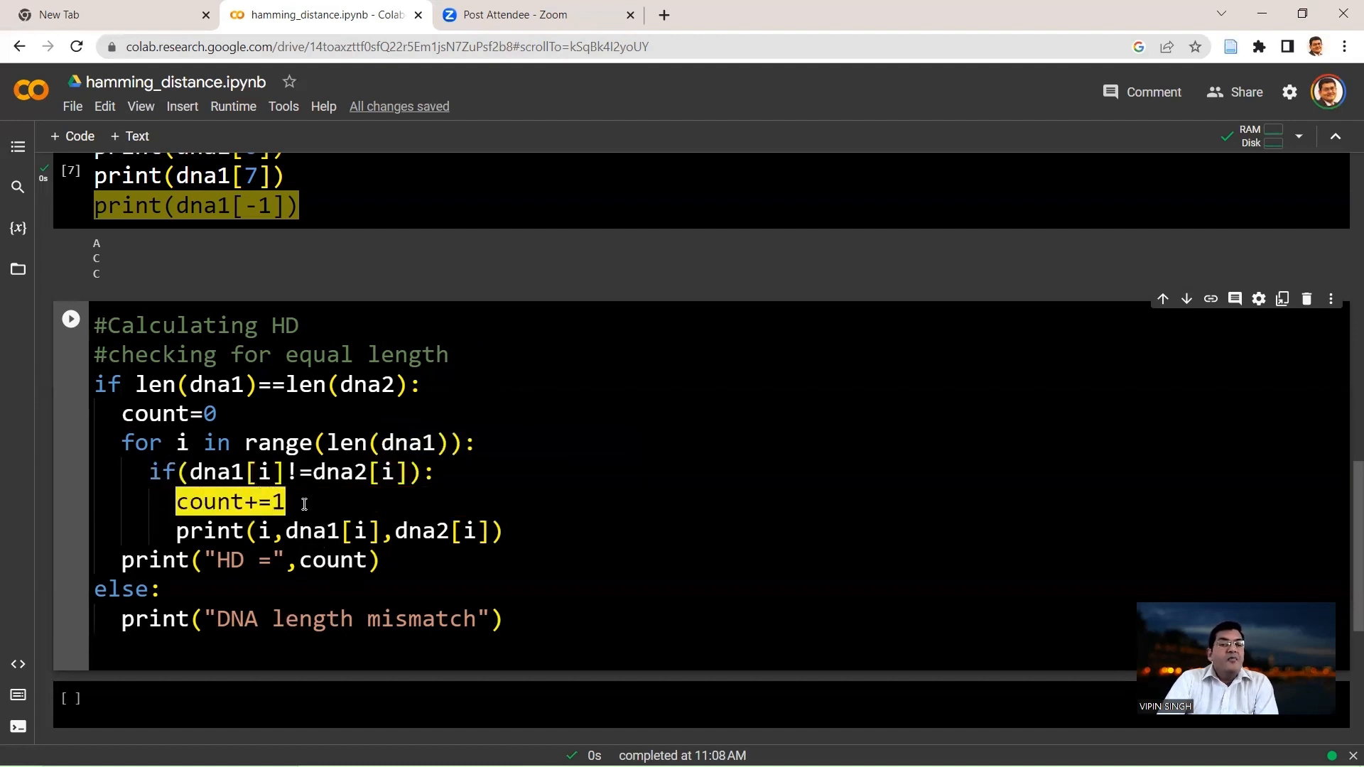
left_click(178, 531)
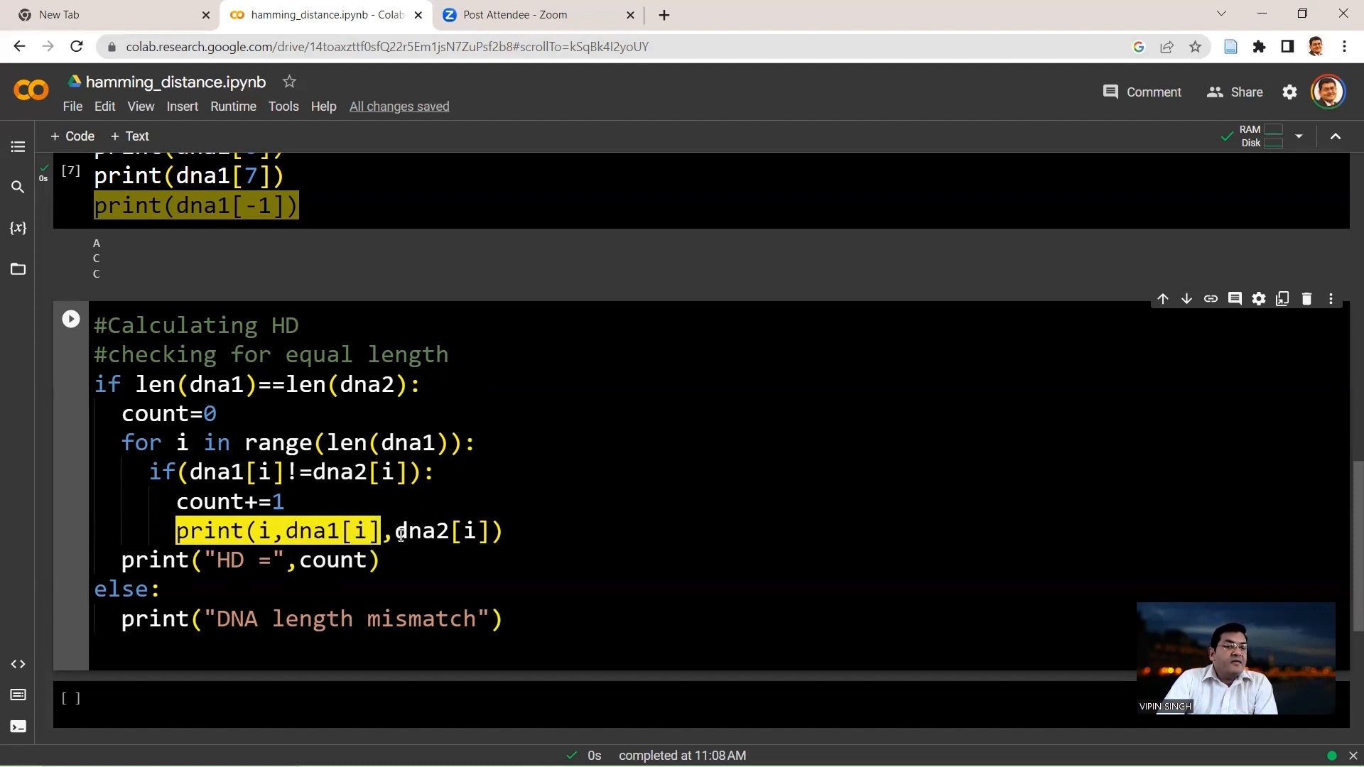
double_click(421, 531)
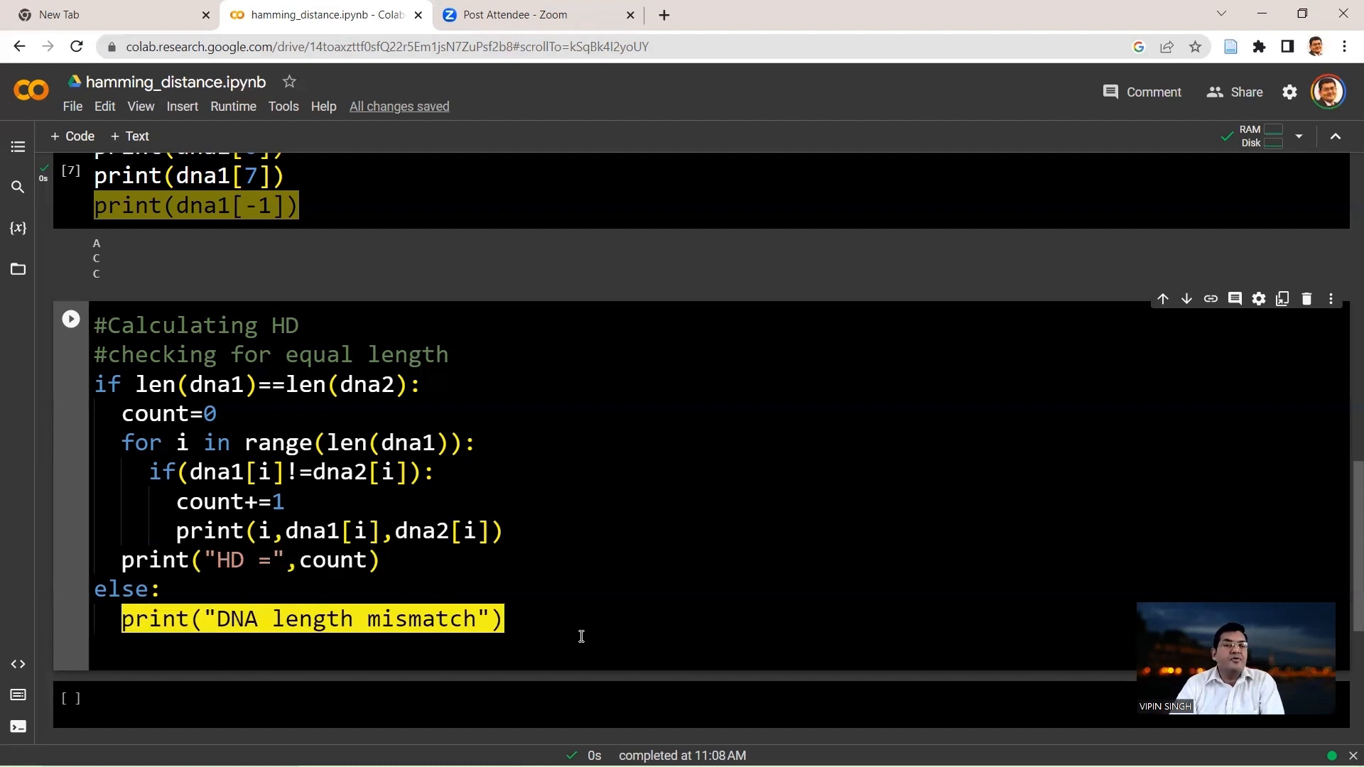
left_click(554, 384)
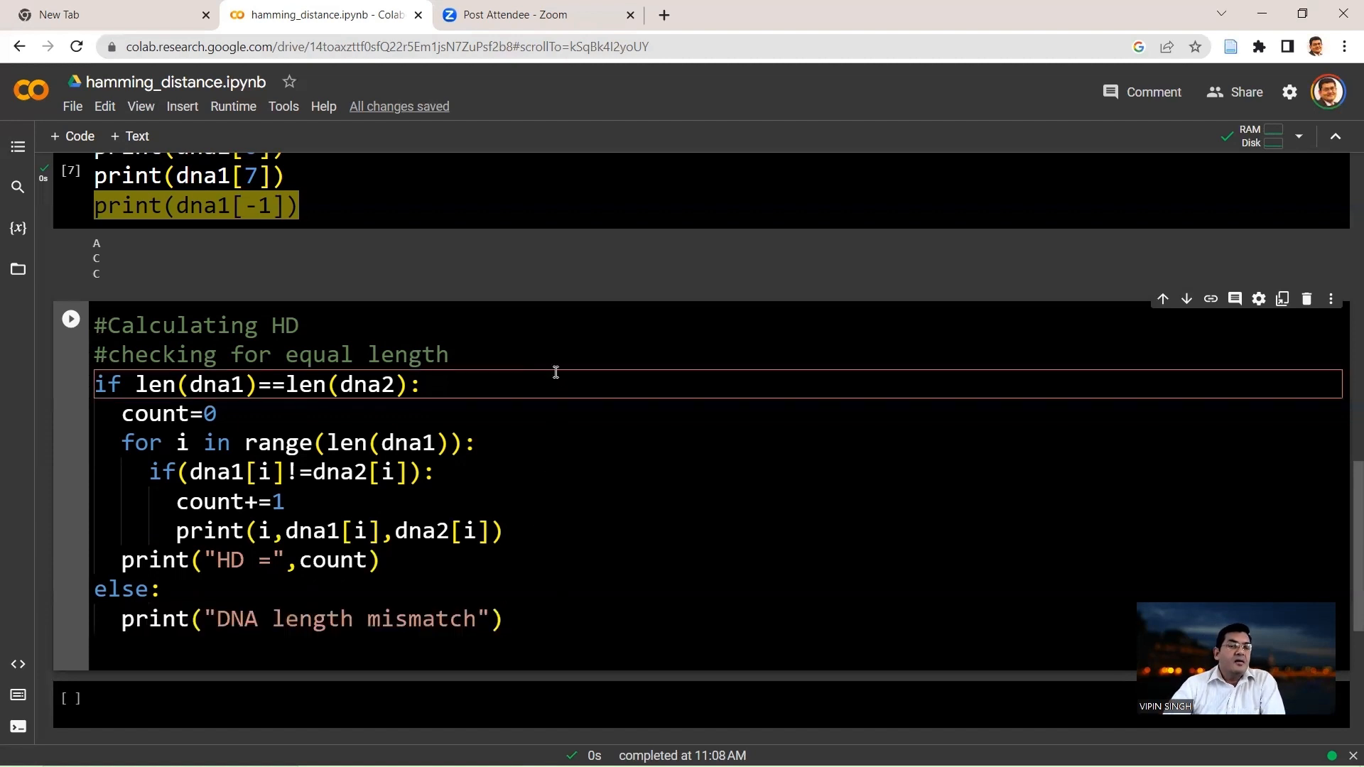
mouse_move(544, 606)
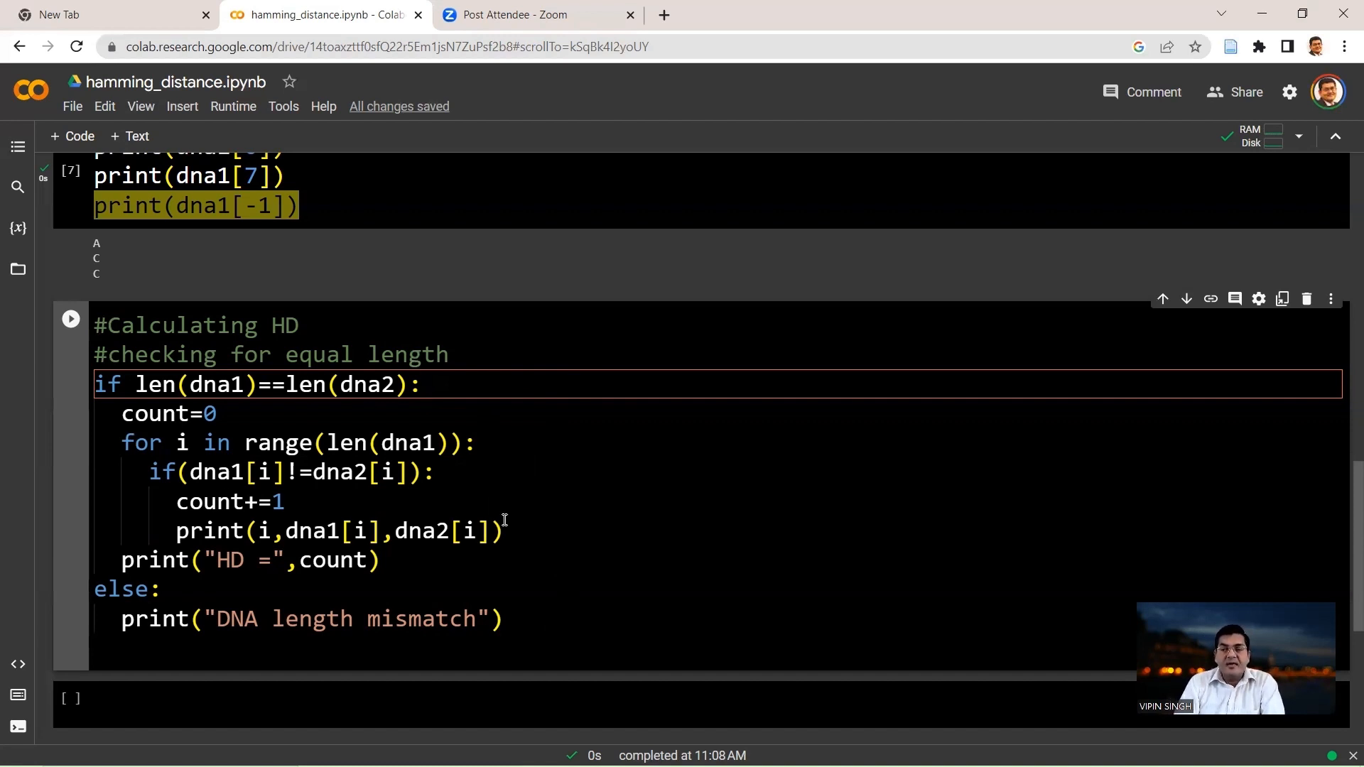
left_click(492, 354)
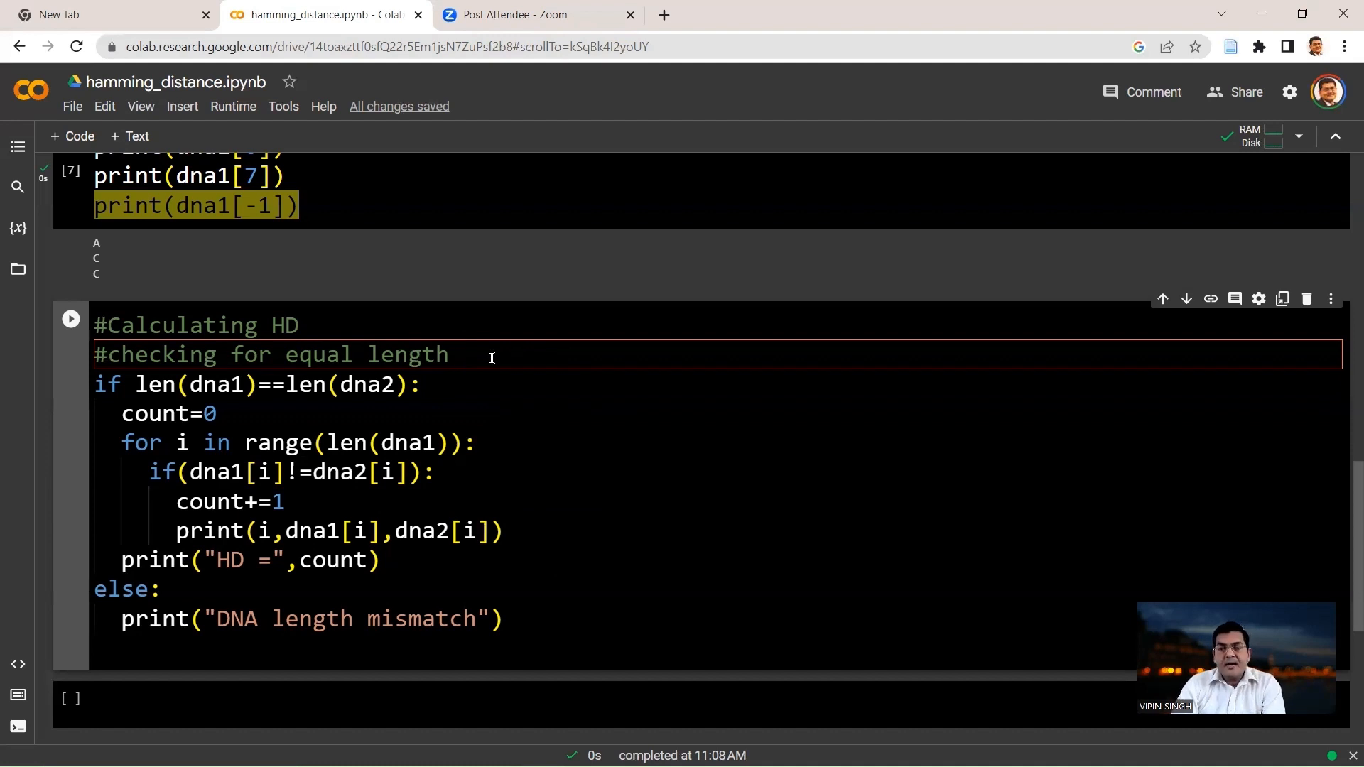
Insert print(dna1) and print(dna2) lines below the comment in the HD cell
key("enter")
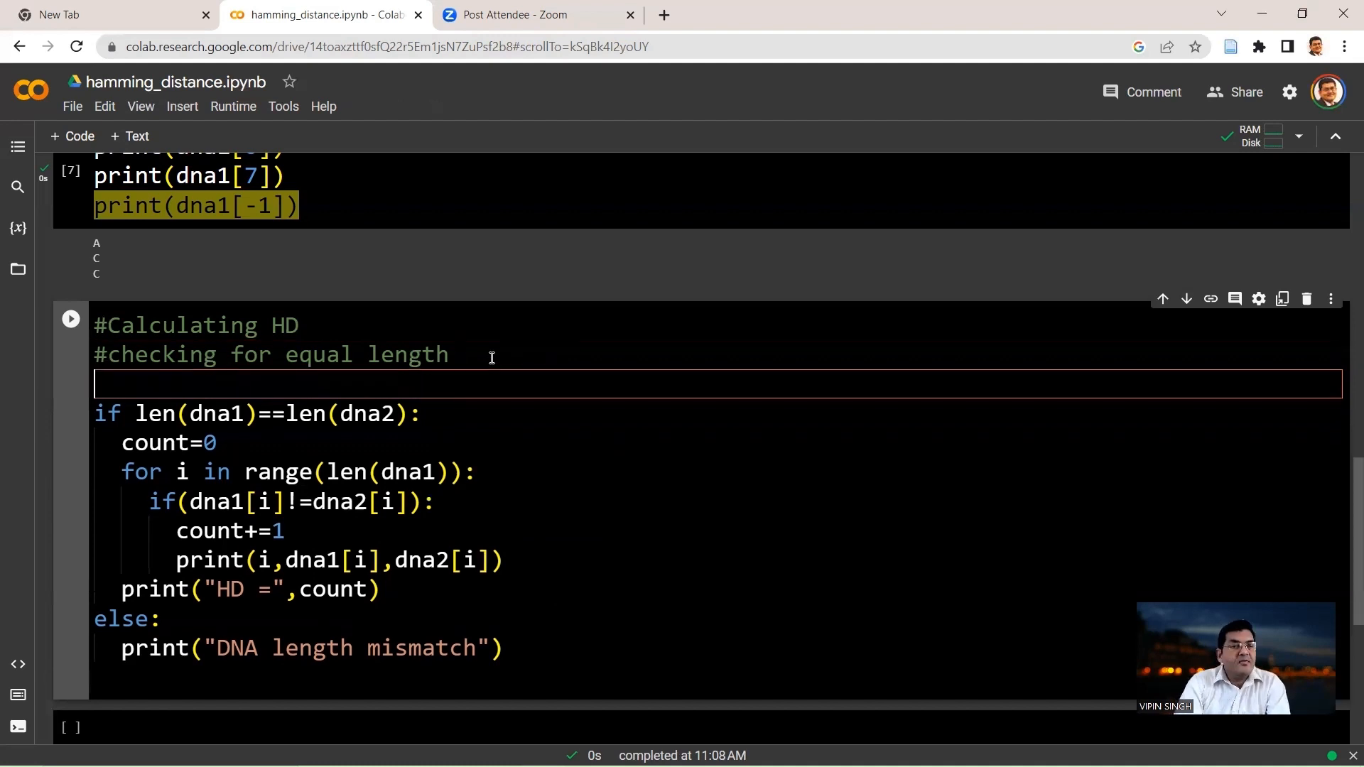
type("print")
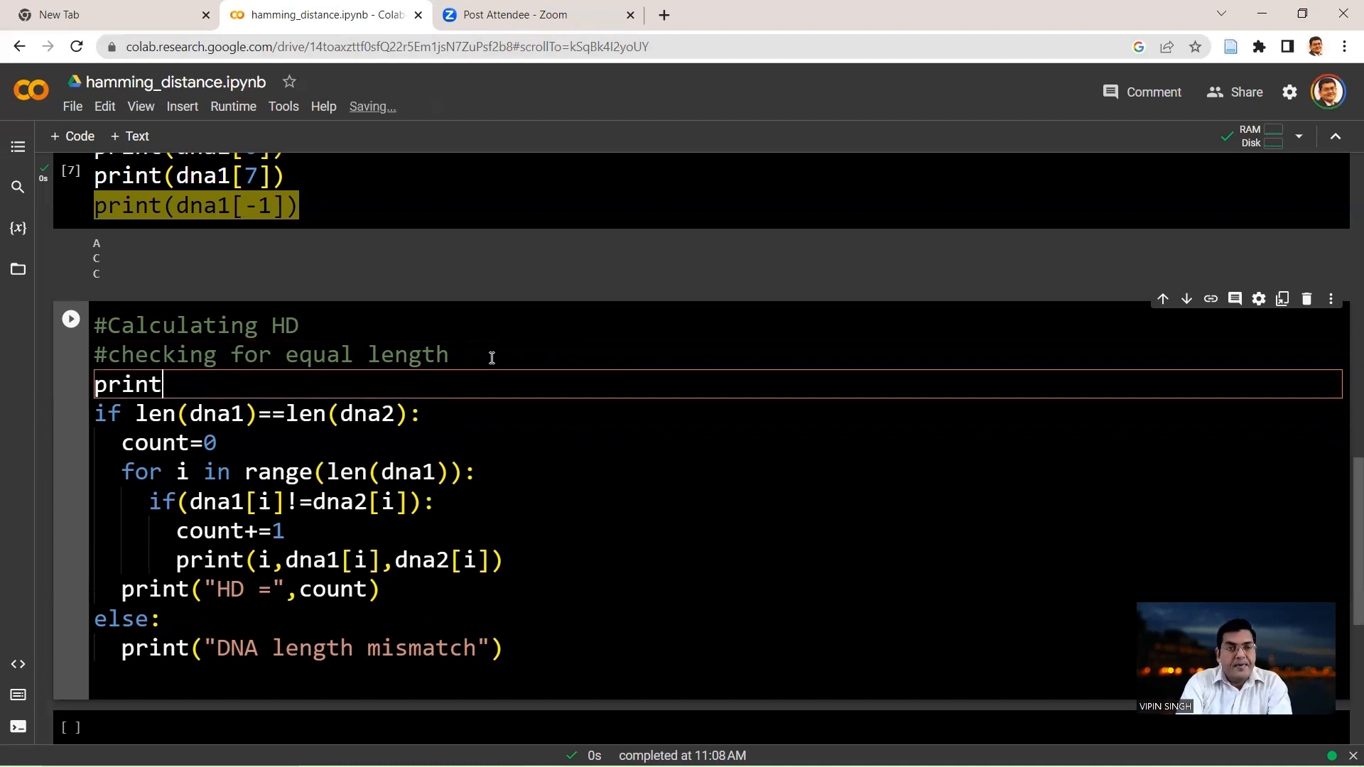
type("(dna")
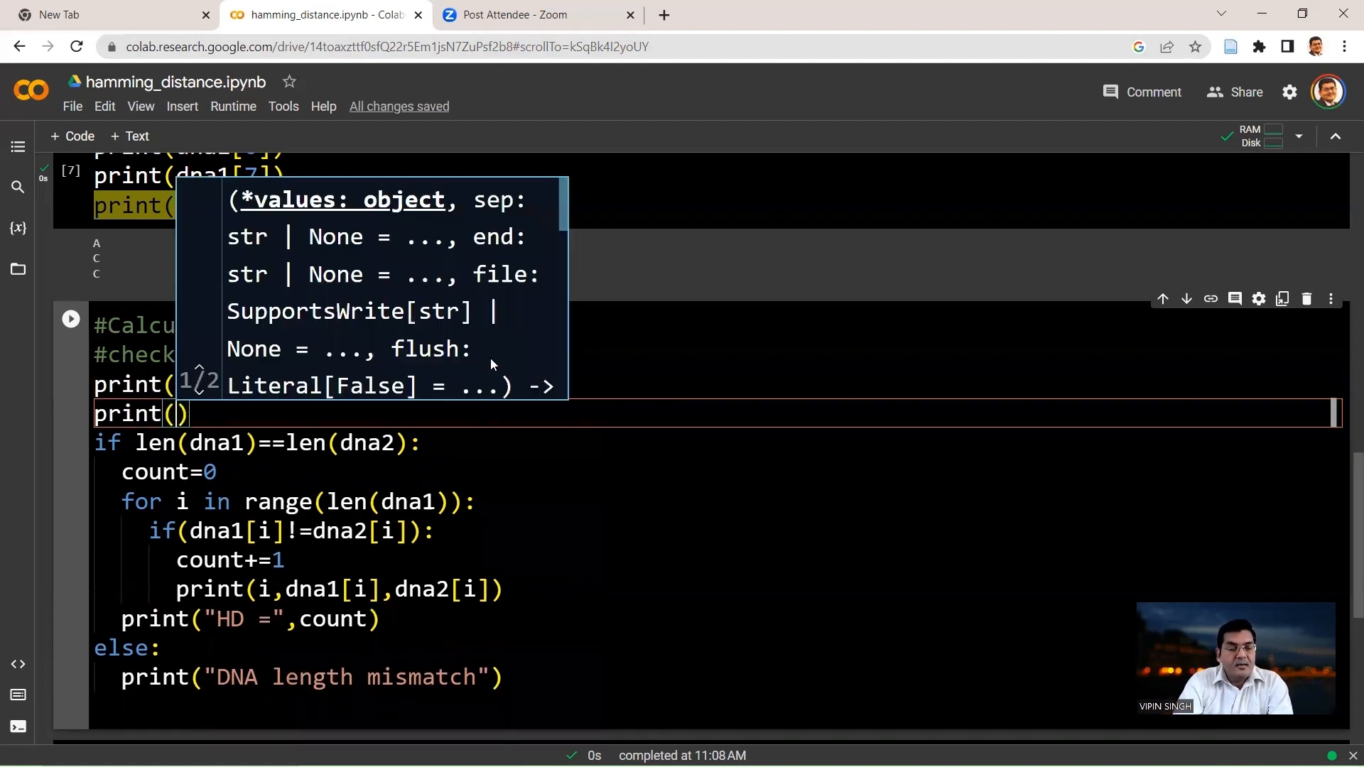
type("dna2")
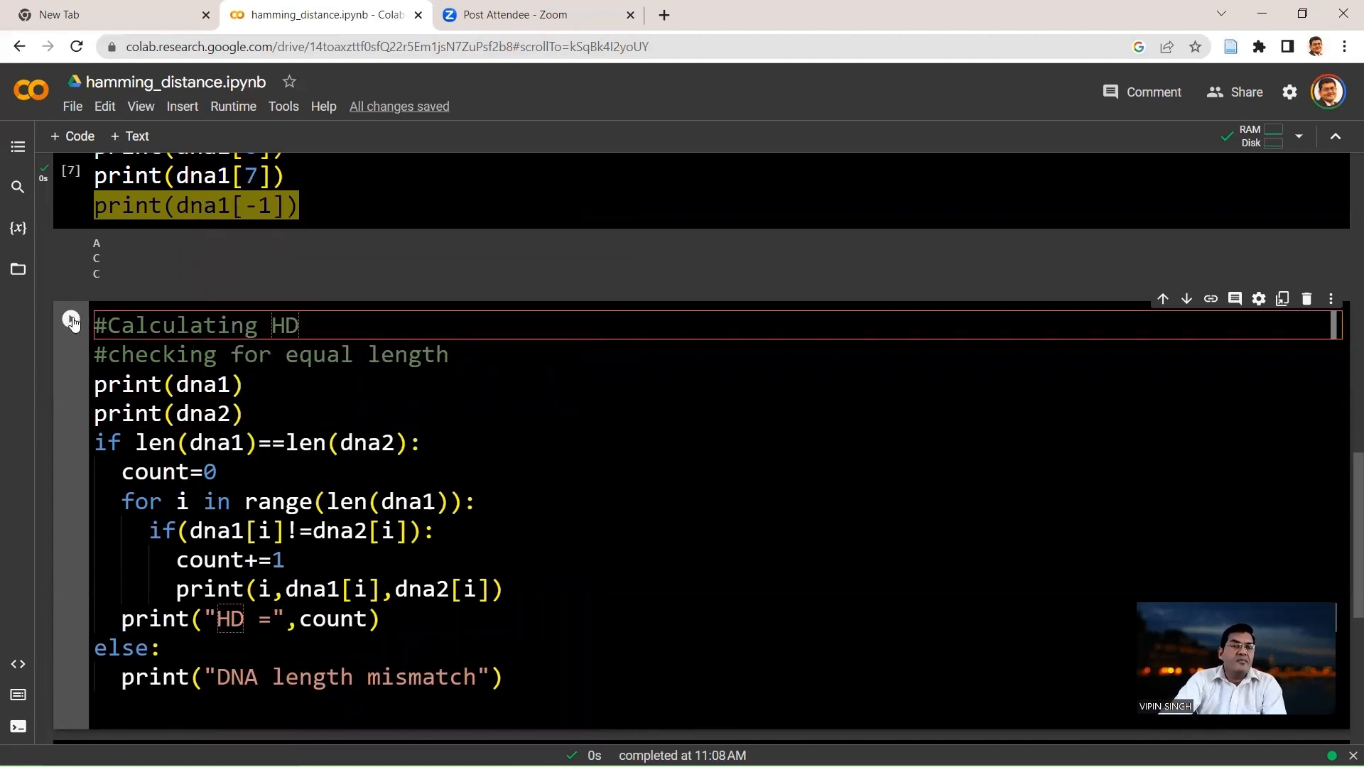
Run the HD cell and inspect the mismatch output and the HD = 4 result
left_click(70, 317)
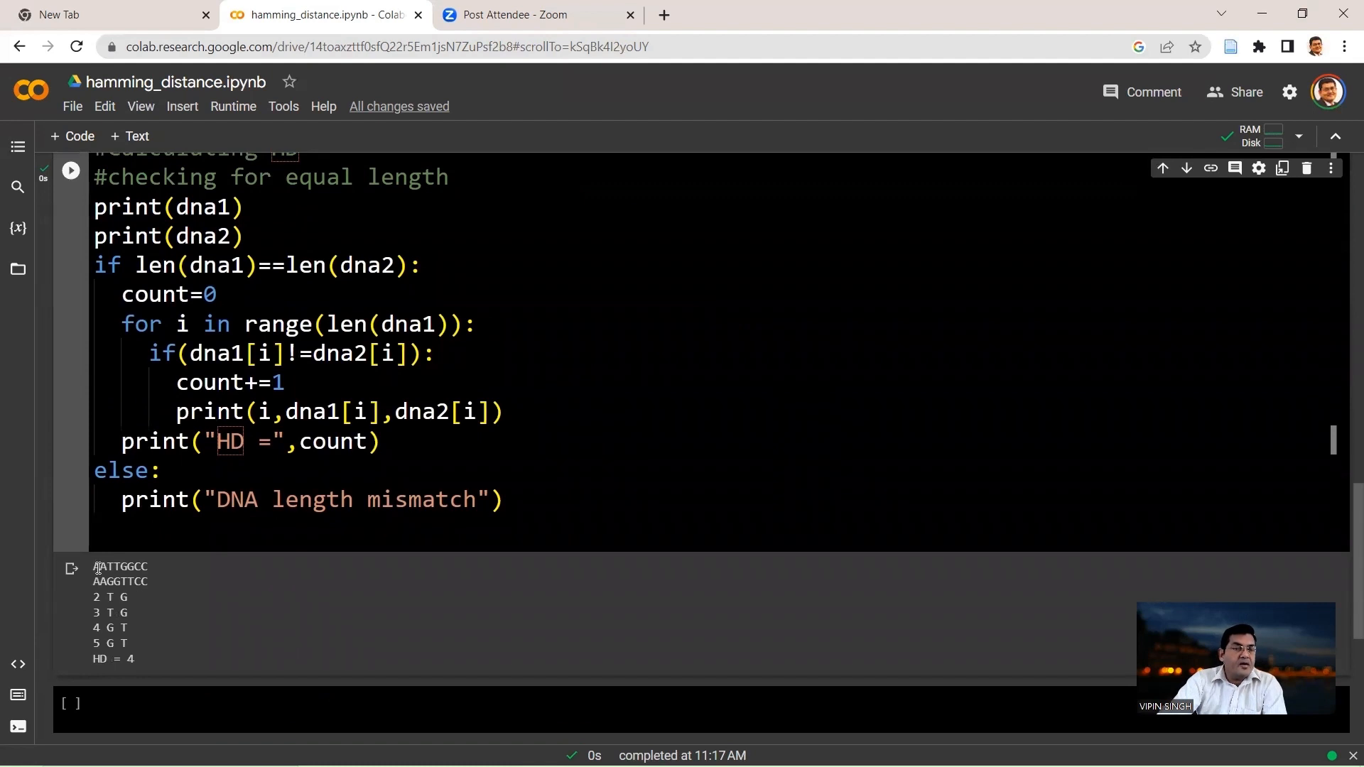
double_click(120, 566)
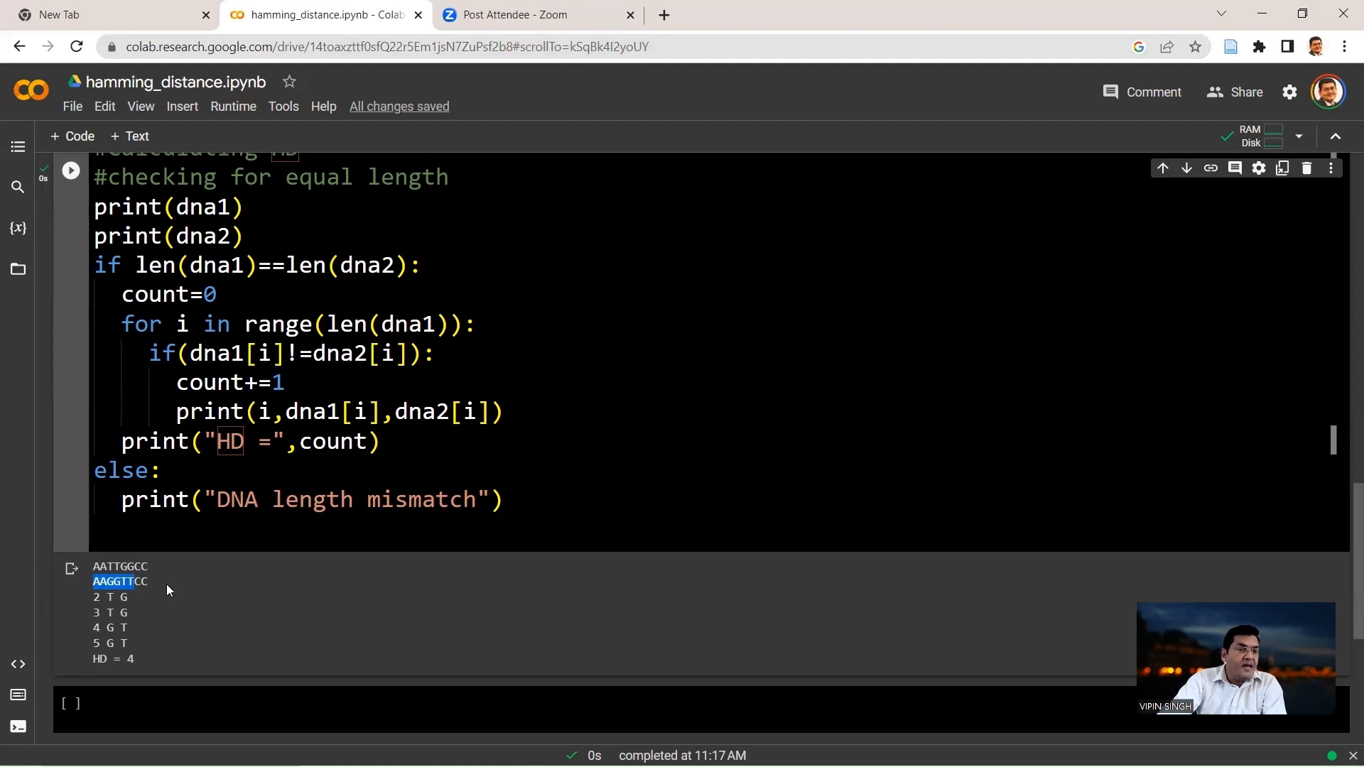
mouse_move(139, 599)
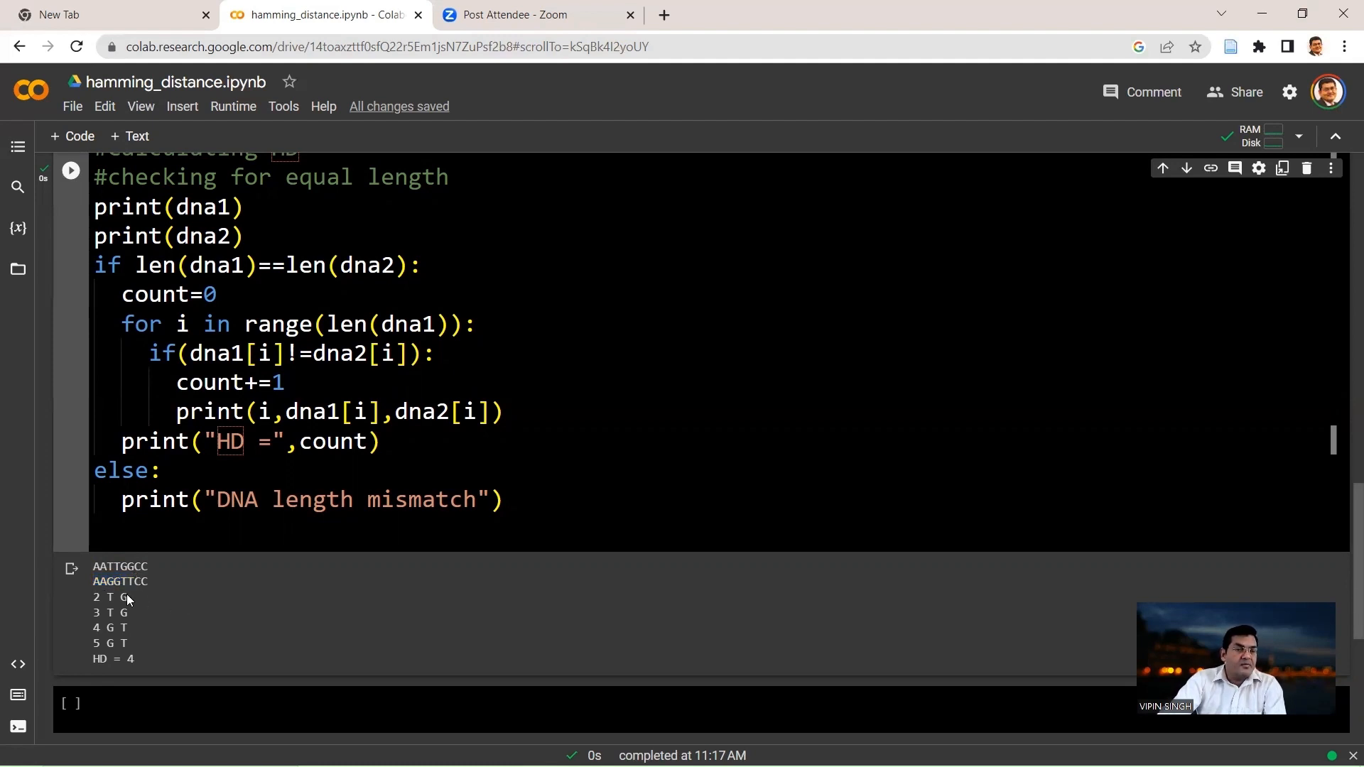
double_click(99, 597)
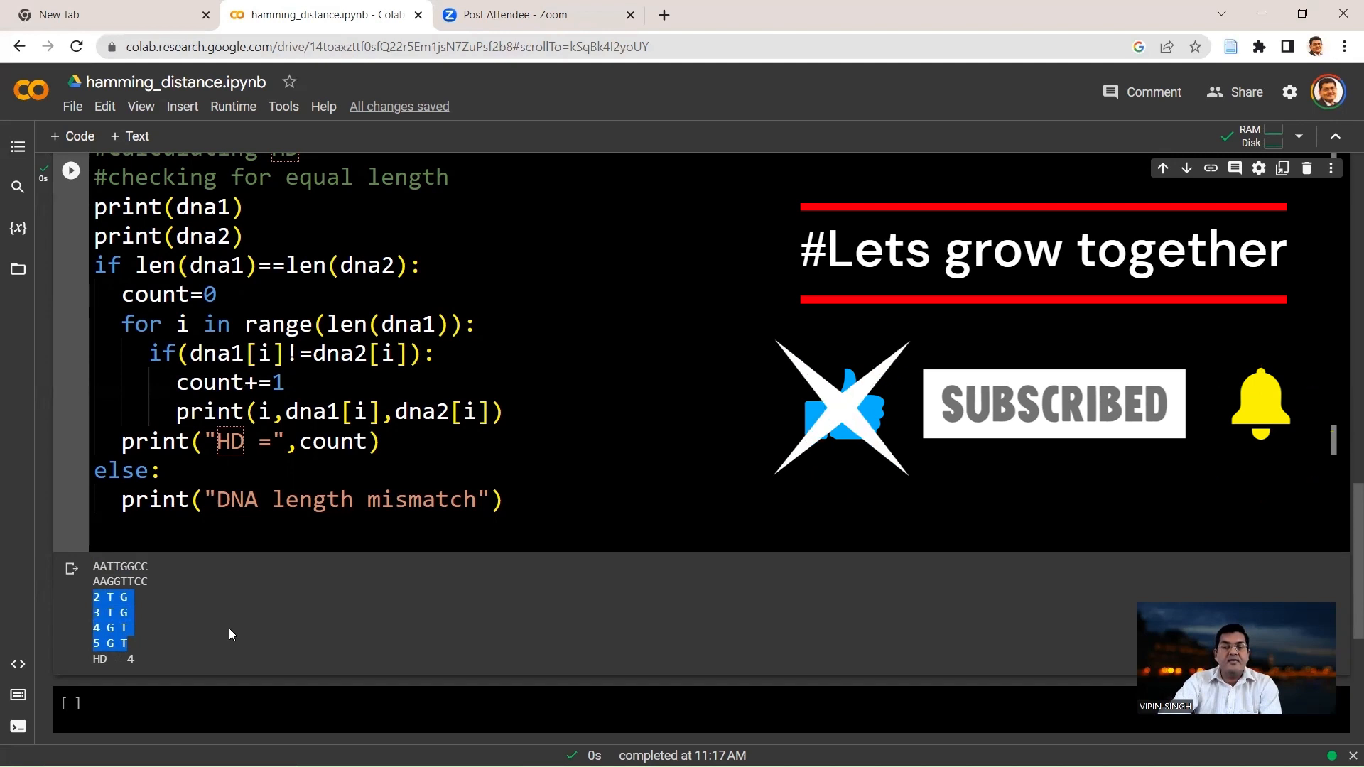
mouse_move(193, 652)
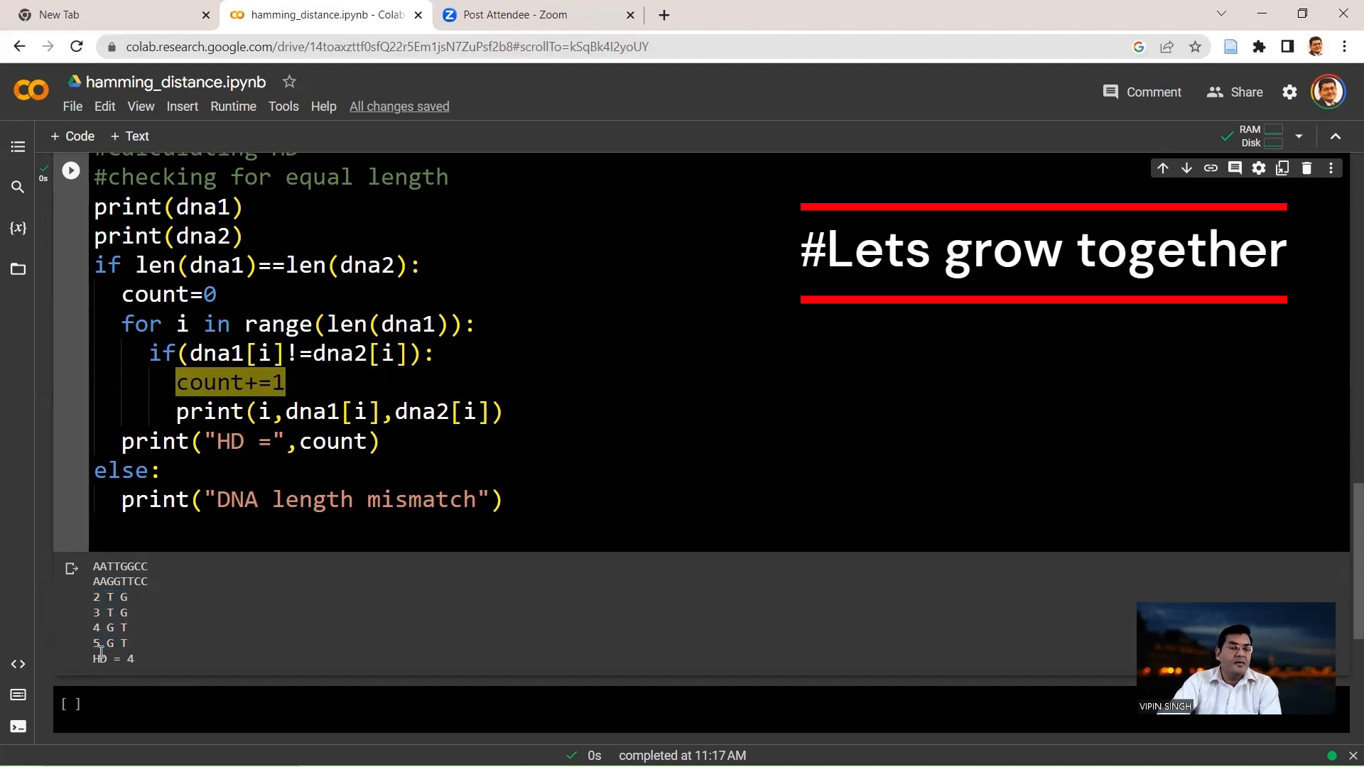
double_click(112, 658)
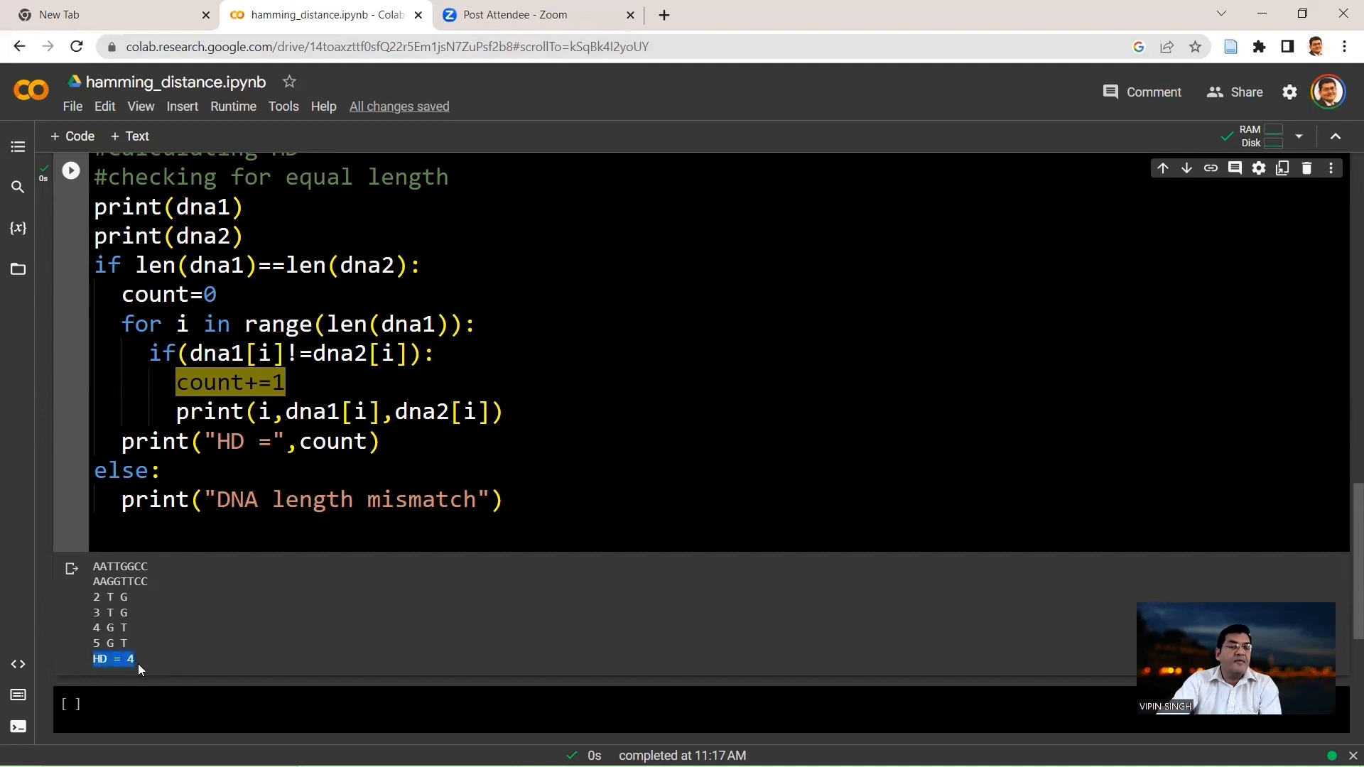
mouse_move(343, 604)
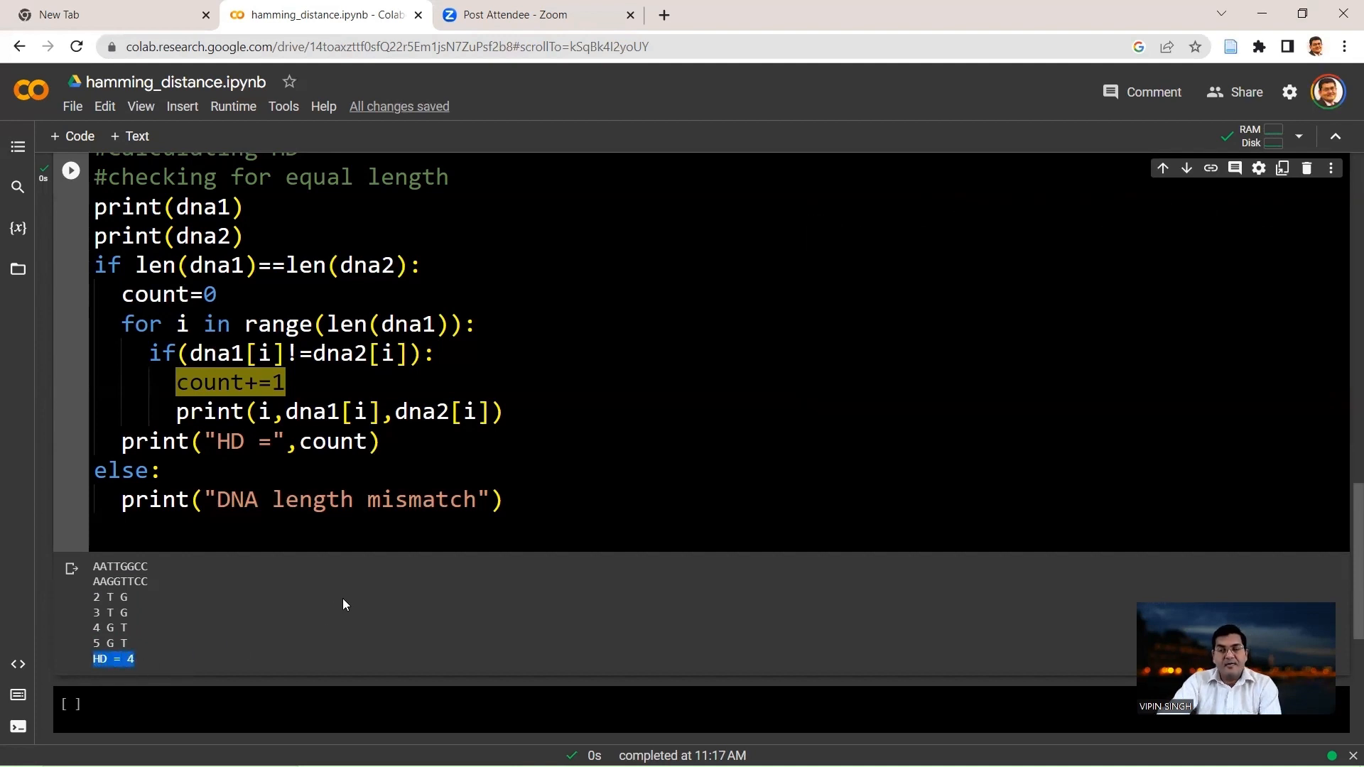